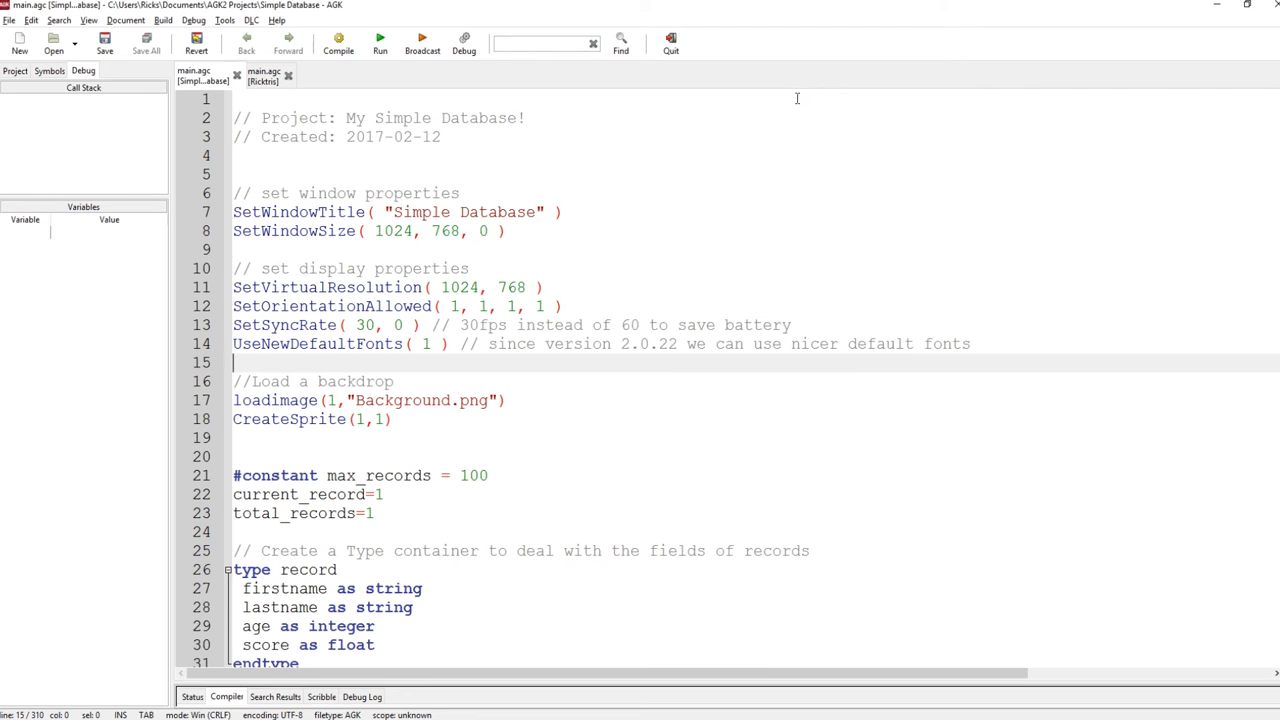
# Step: Navigate File Explorer into the Giant Asset Pack's Content folder
pyautogui.click(234, 362)
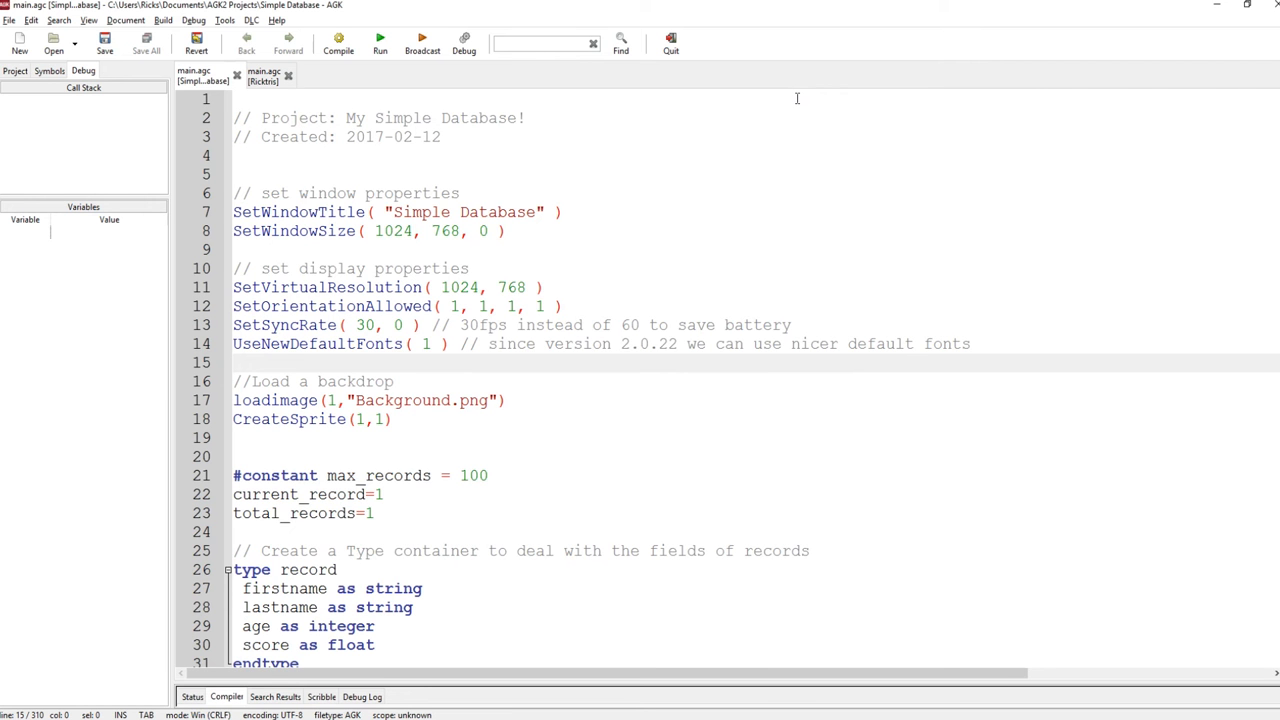
pyautogui.click(232, 362)
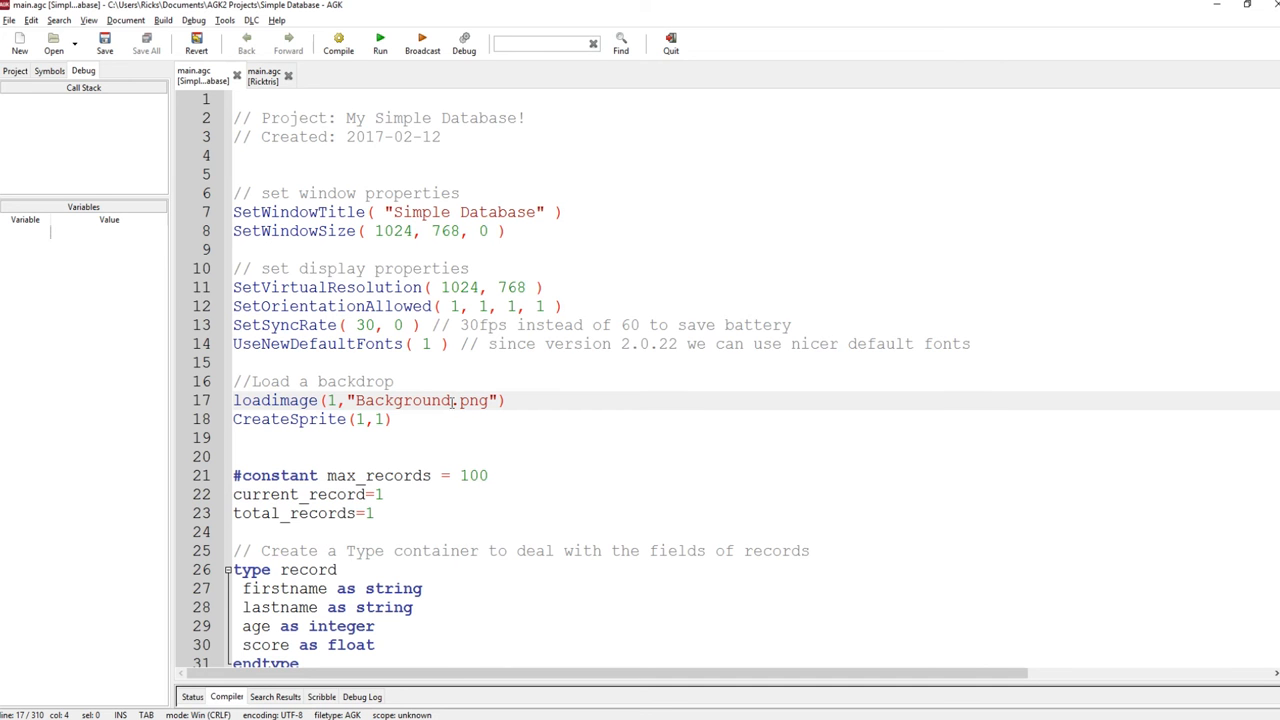
pyautogui.click(252, 20)
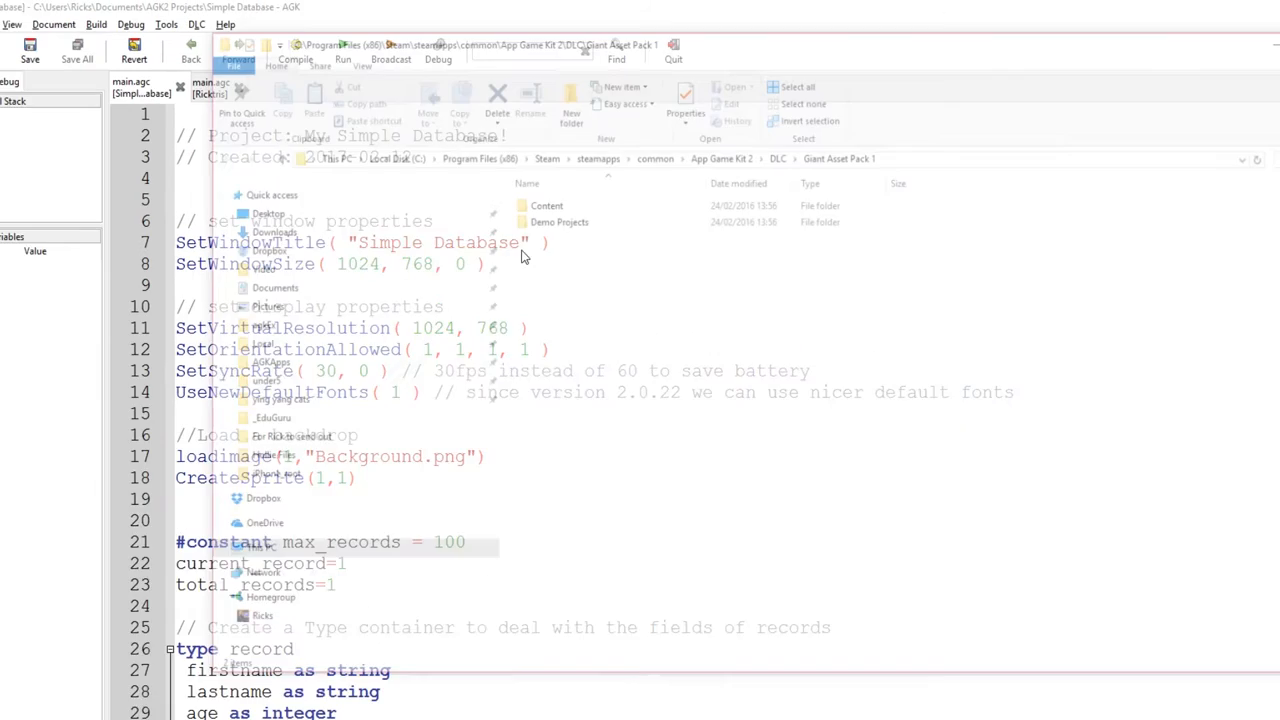
pyautogui.click(524, 272)
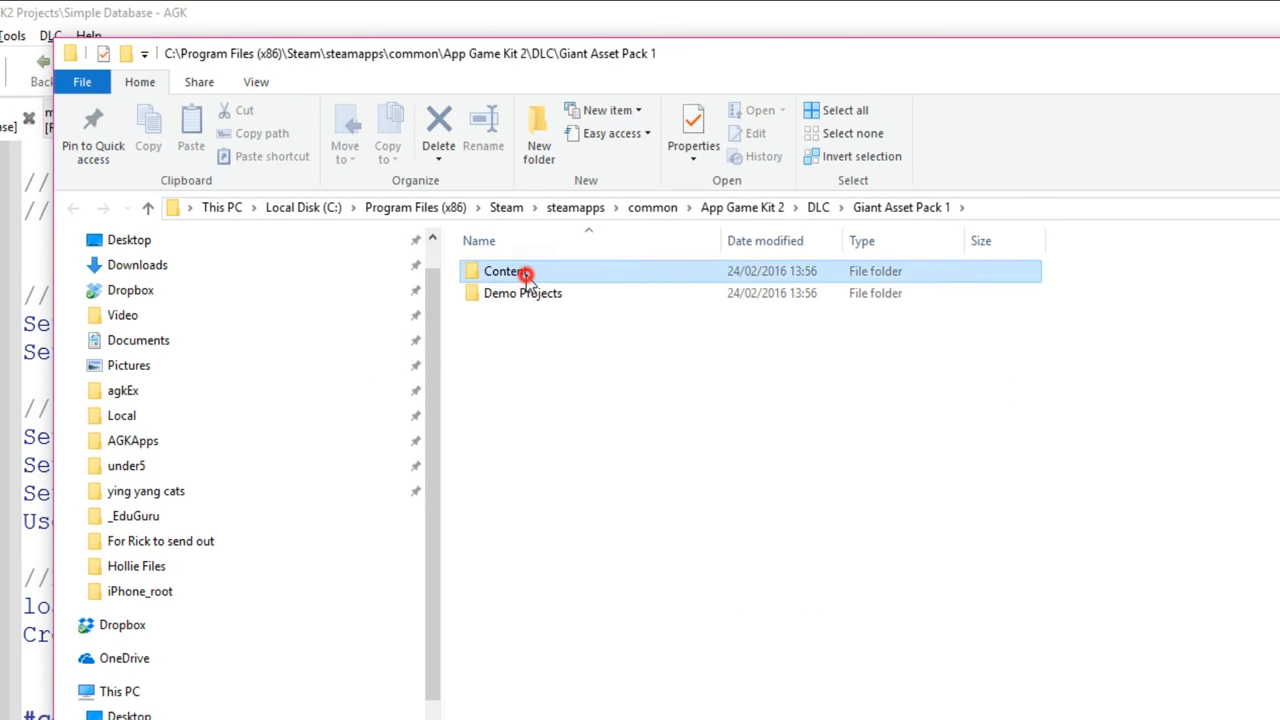
pyautogui.doubleClick(504, 272)
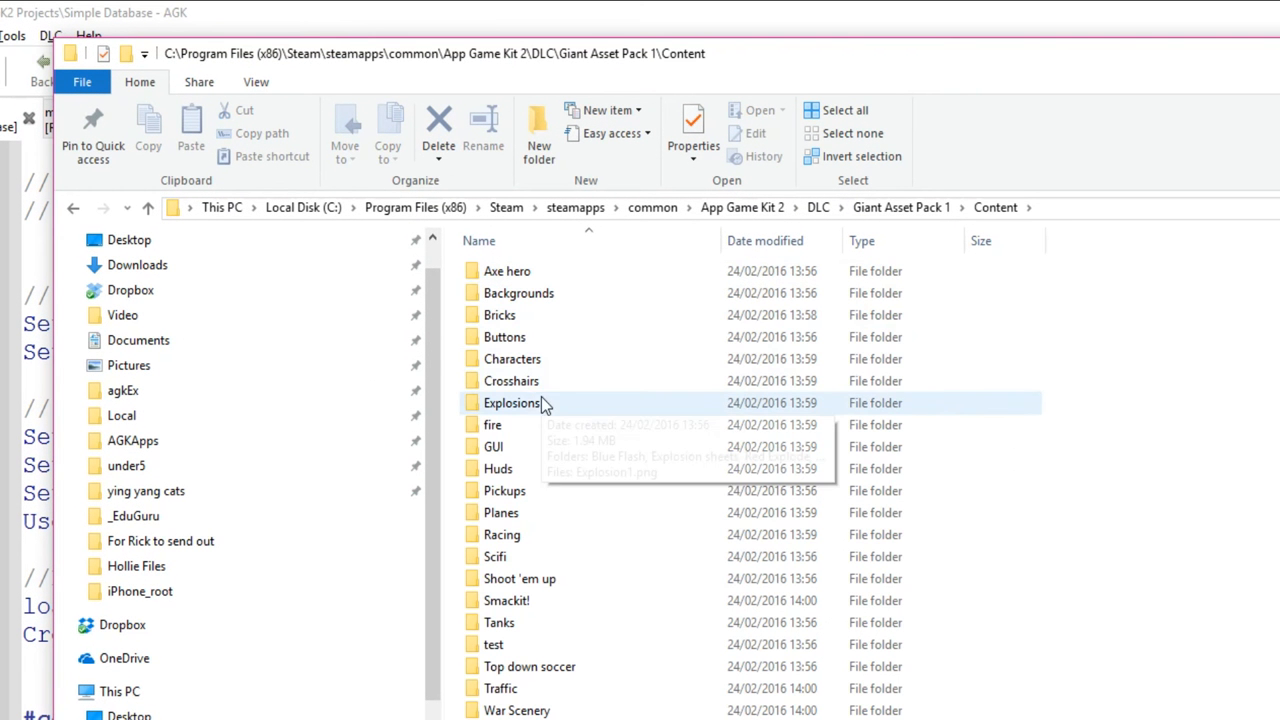
pyautogui.moveTo(560, 292)
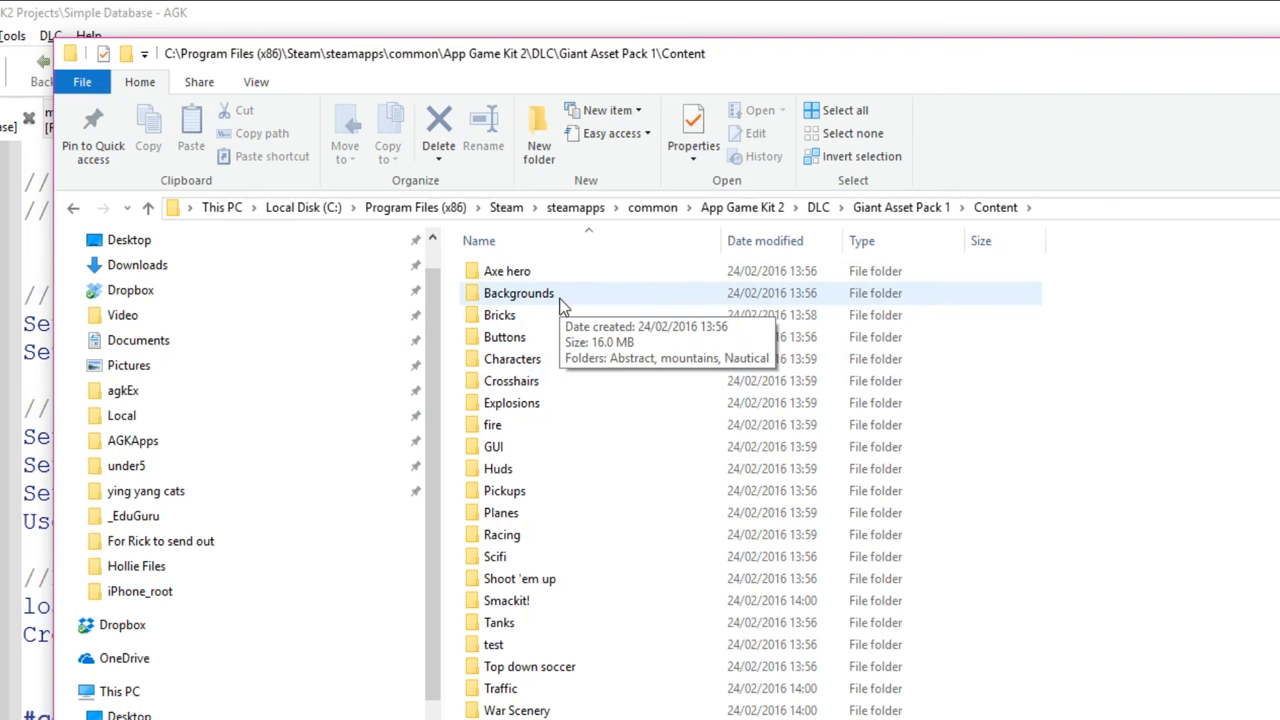
# Step: Go into Backgrounds > Abstract and select the 1024x768 abstract background image
pyautogui.doubleClick(518, 292)
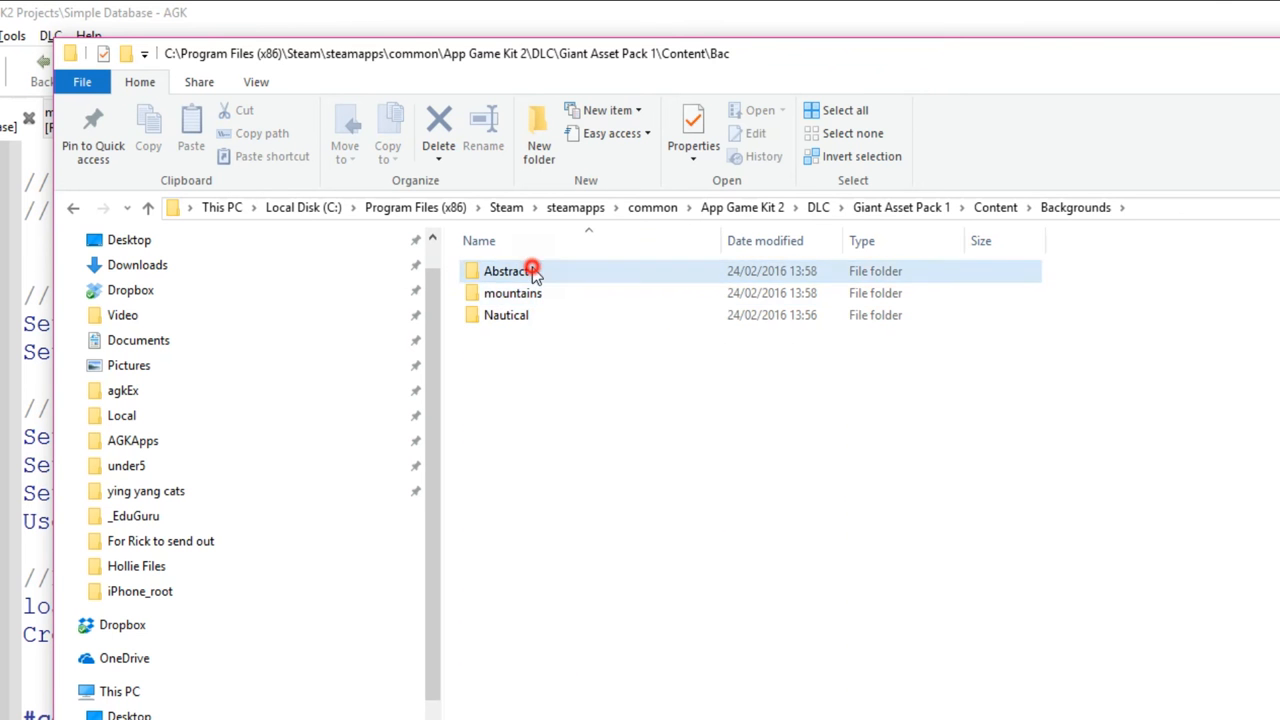
pyautogui.doubleClick(508, 272)
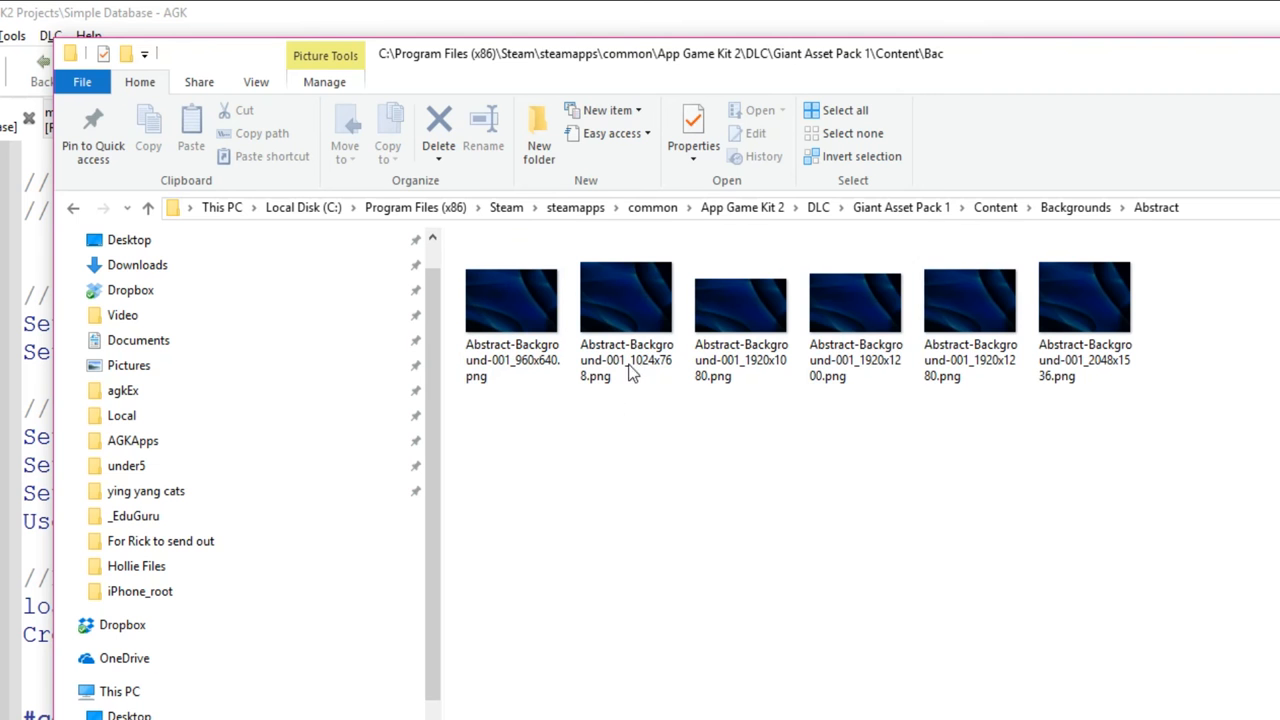
pyautogui.click(626, 296)
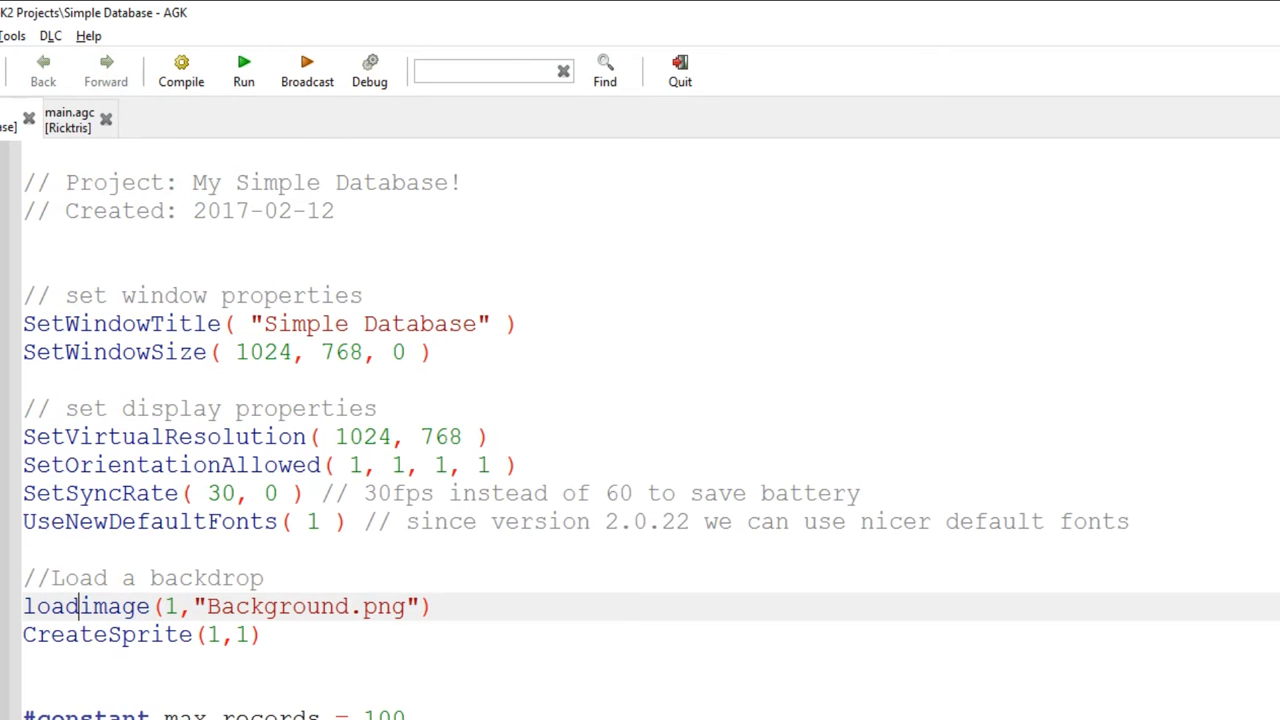
# Step: Delete the commented-out database.sort() line from the GetVirtualButtonPressed(3) sort block
pyautogui.scroll(-3)
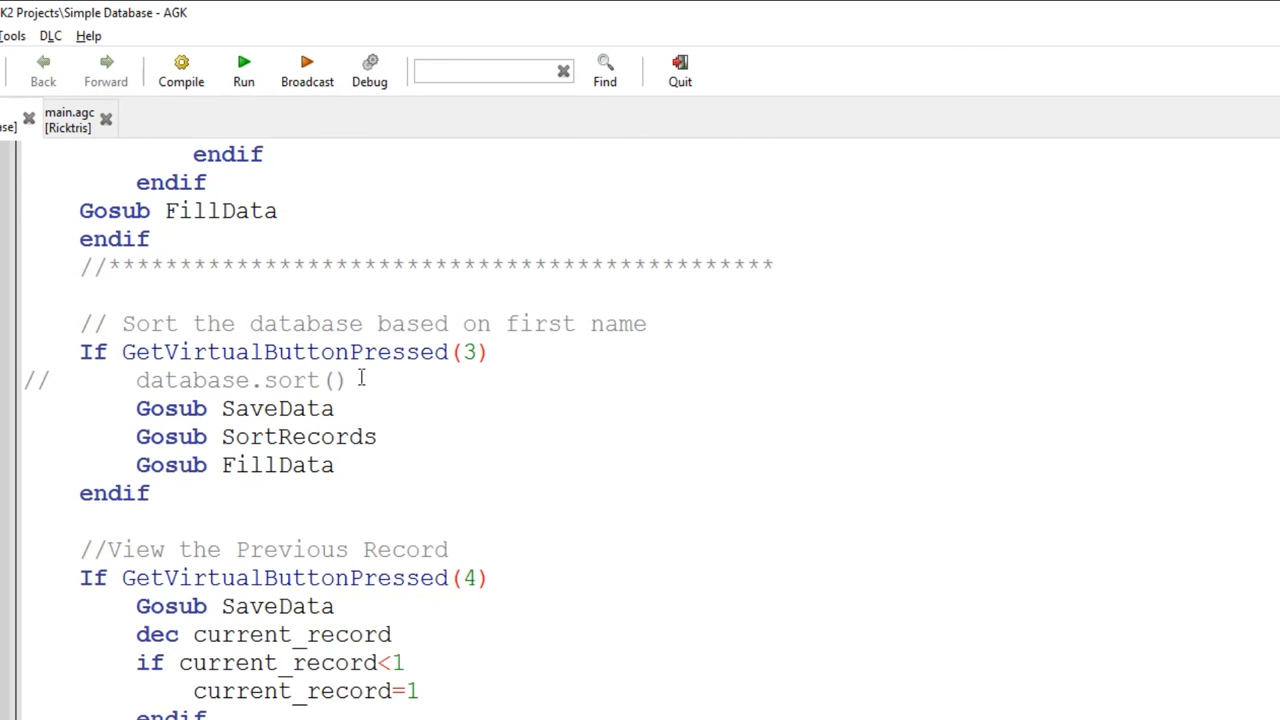
pyautogui.moveTo(462, 398)
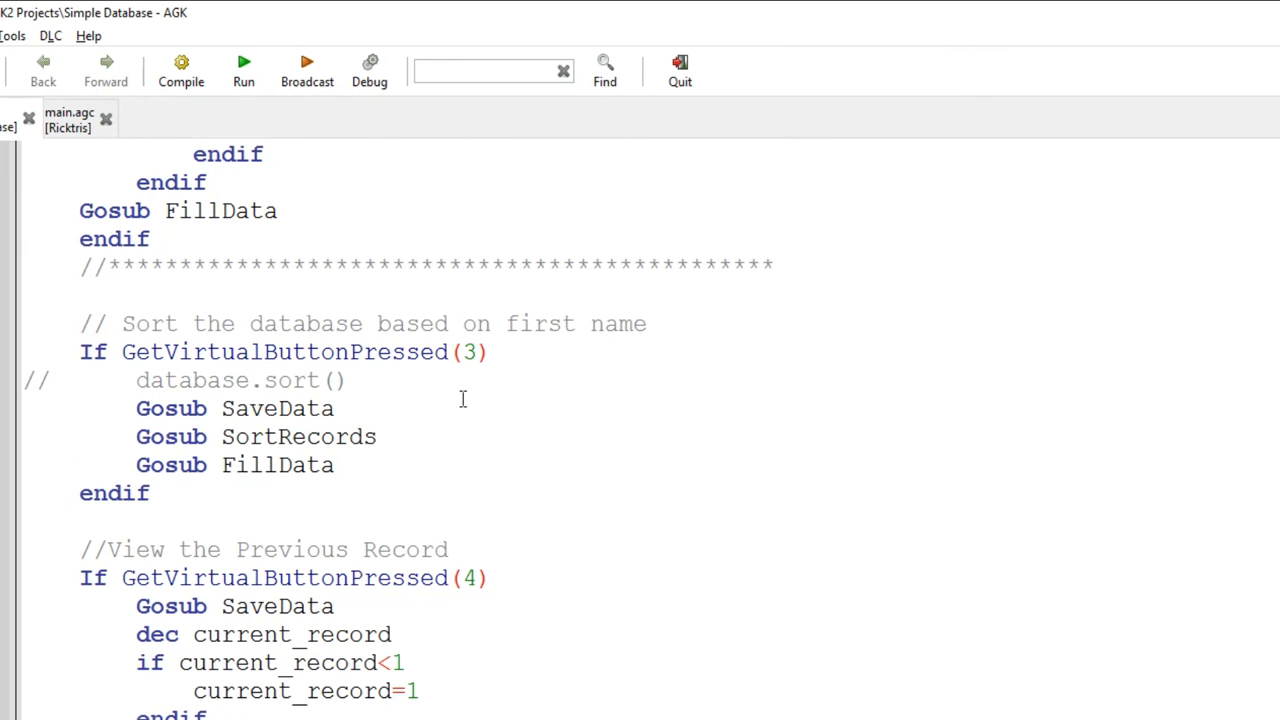
pyautogui.click(40, 380)
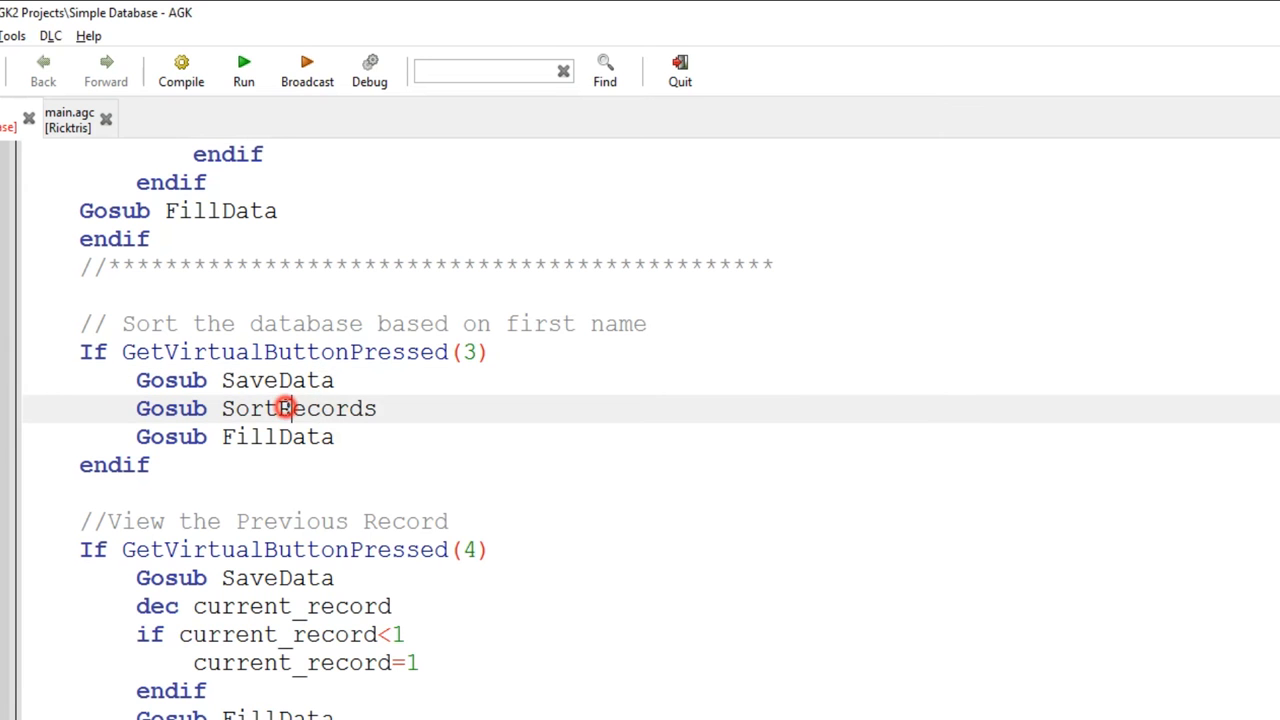
pyautogui.moveTo(308, 380)
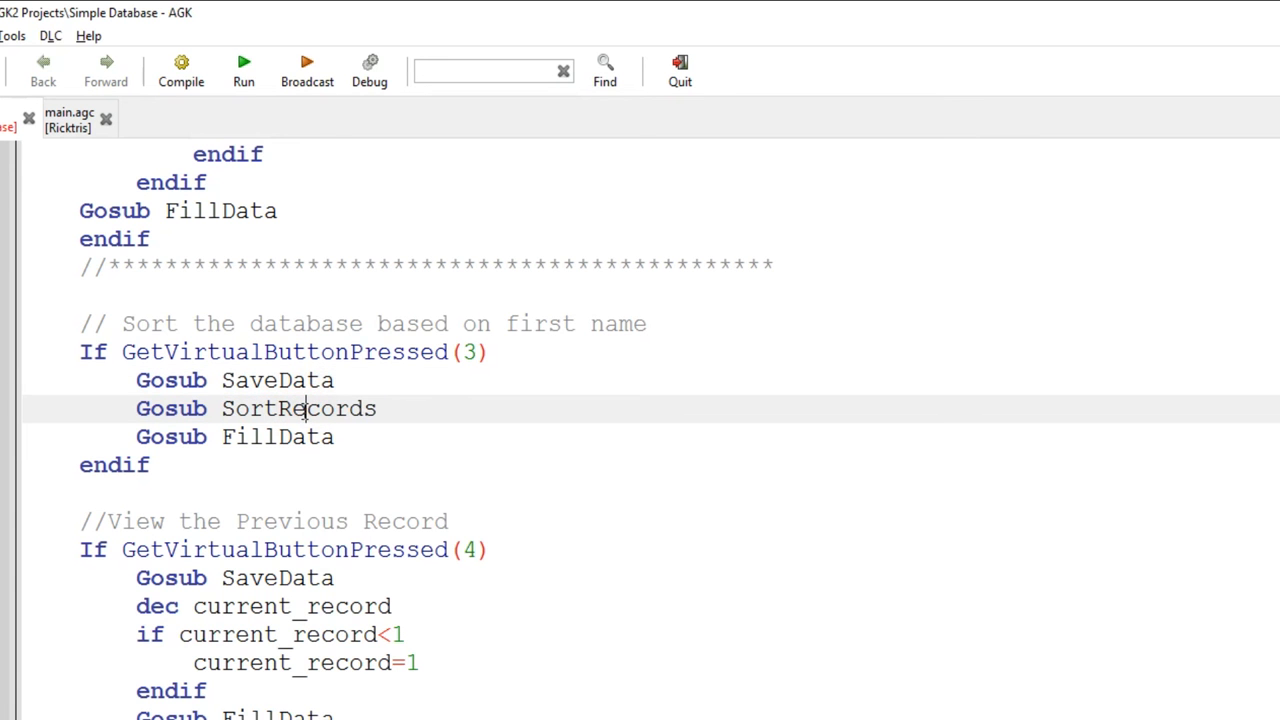
# Step: Jump to the SortRecords subroutine definition via Go to Tag Definition
pyautogui.rightClick(300, 408)
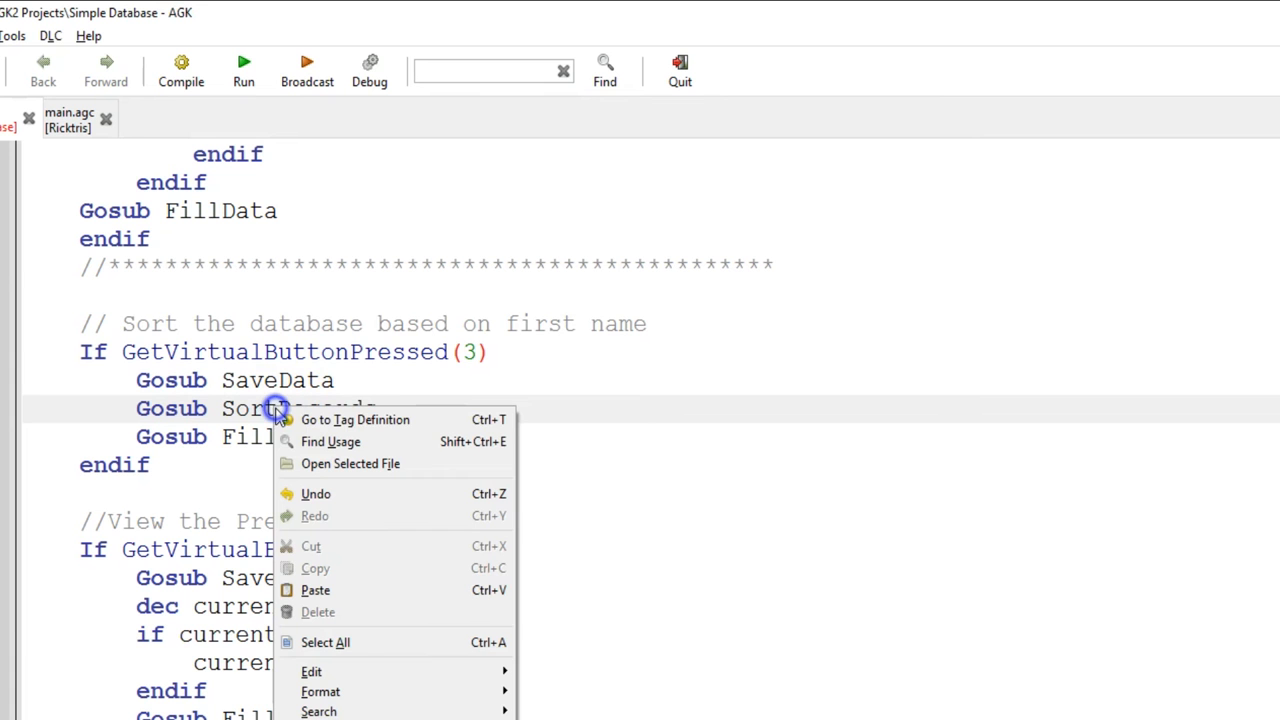
pyautogui.moveTo(330, 420)
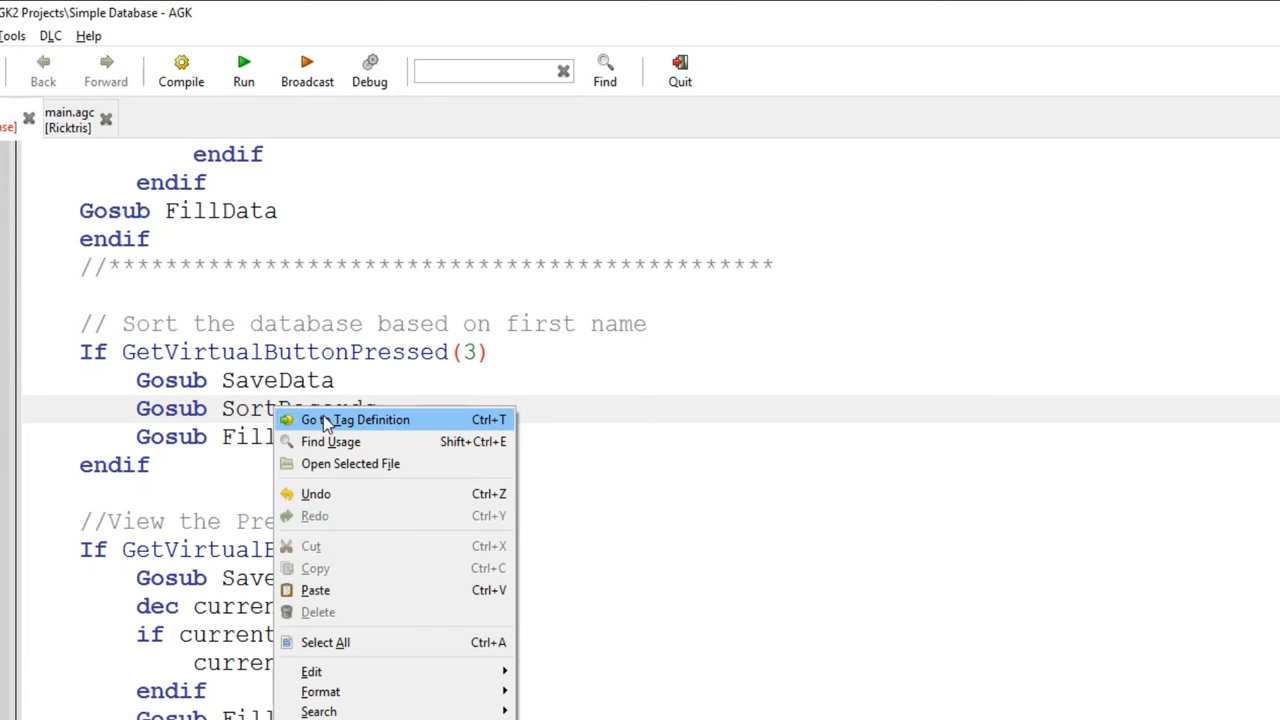
pyautogui.moveTo(364, 428)
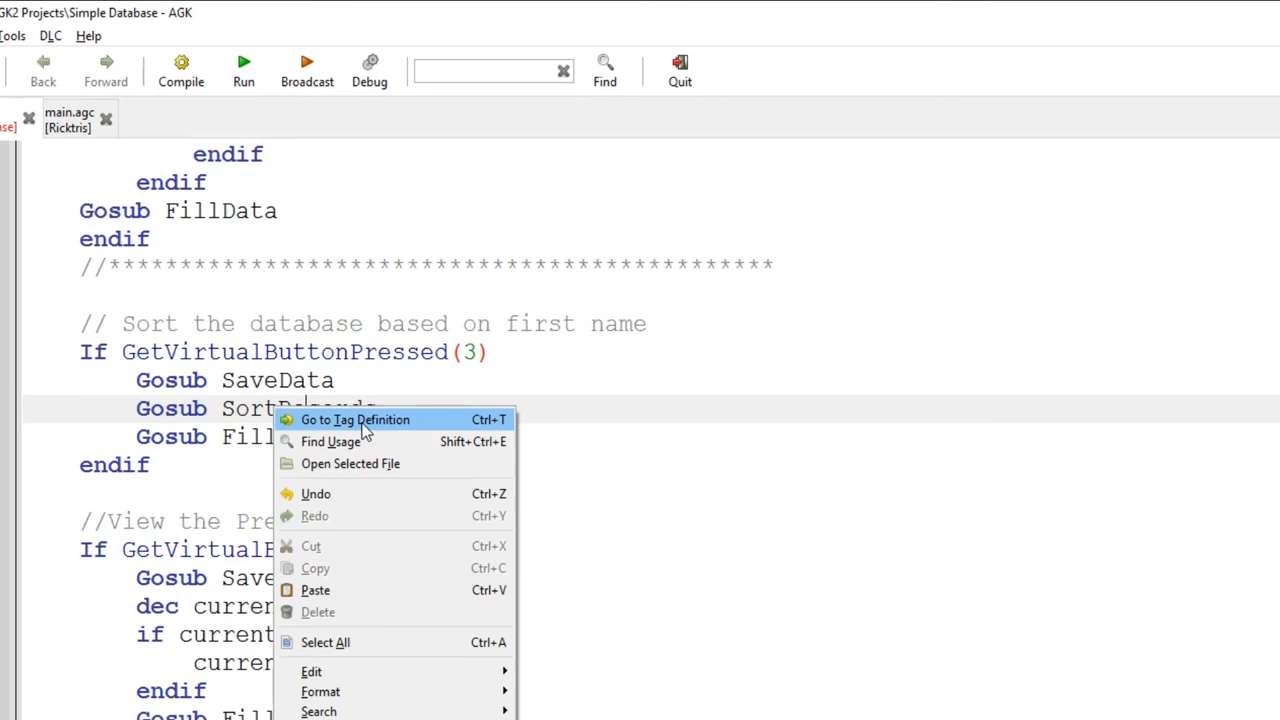
pyautogui.click(356, 420)
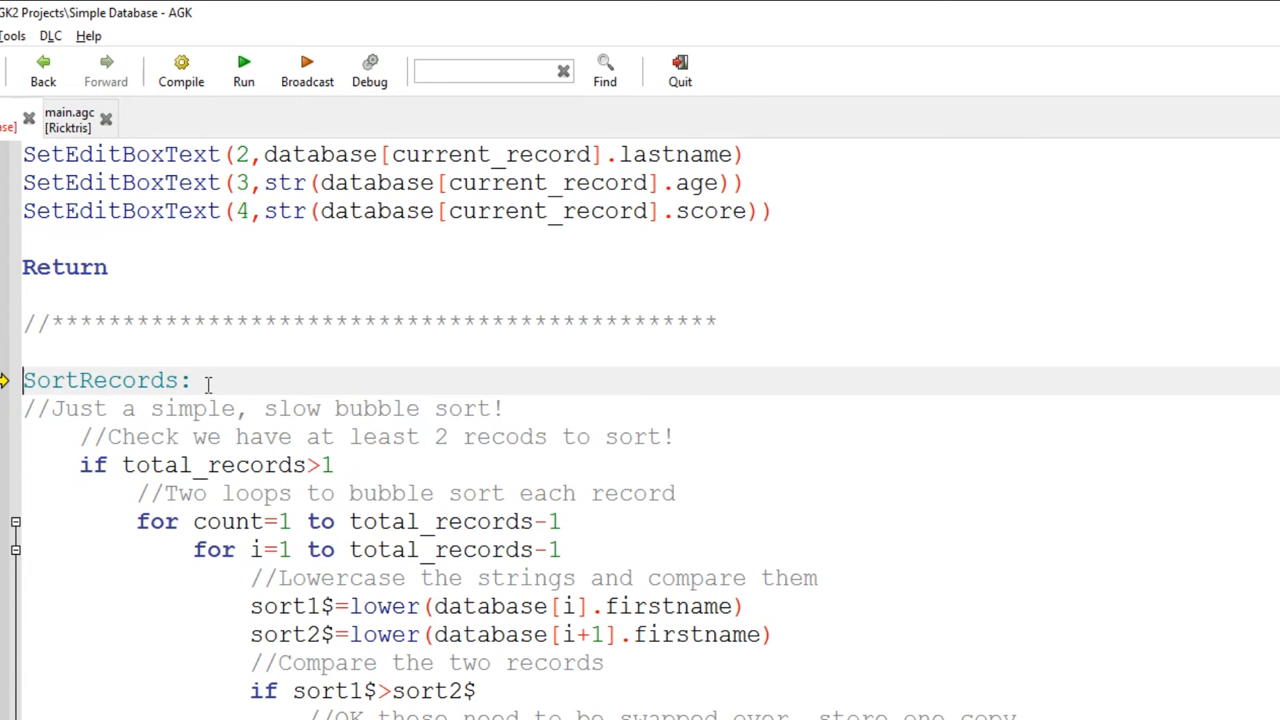
# Step: Scroll through the bubble-sort routine code before launching the Simple Database app
pyautogui.scroll(-3)
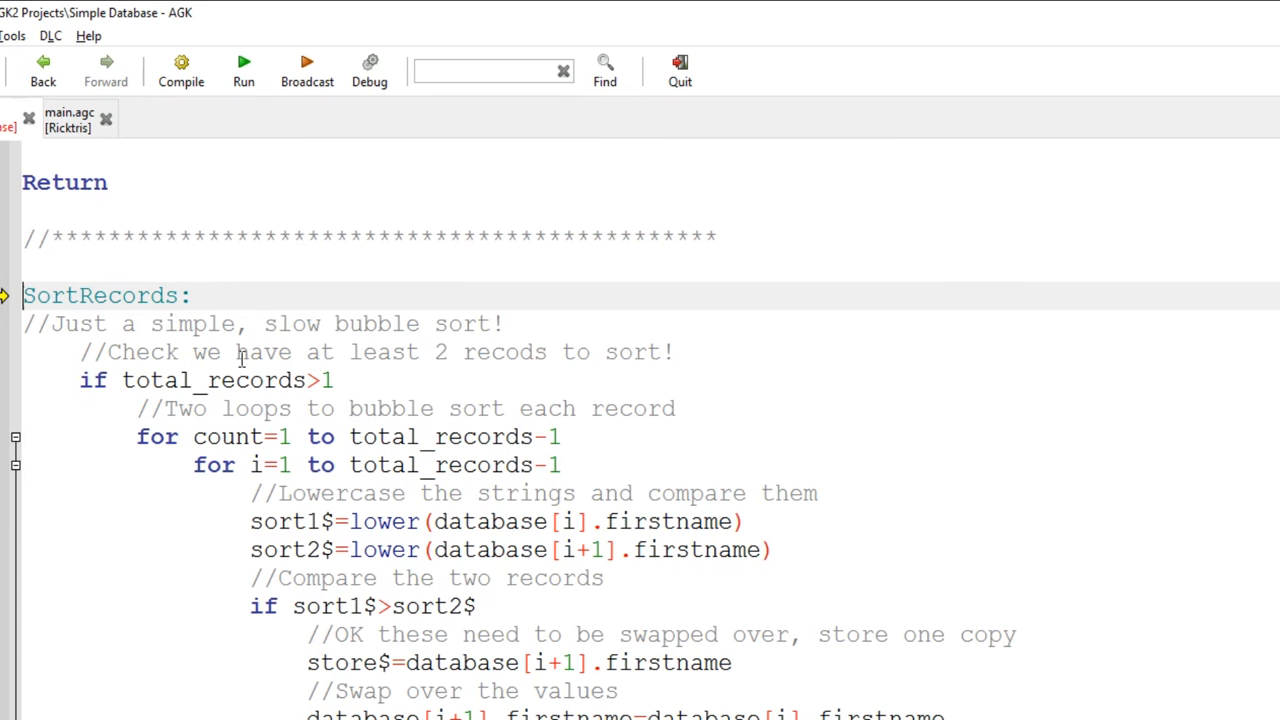
pyautogui.click(24, 296)
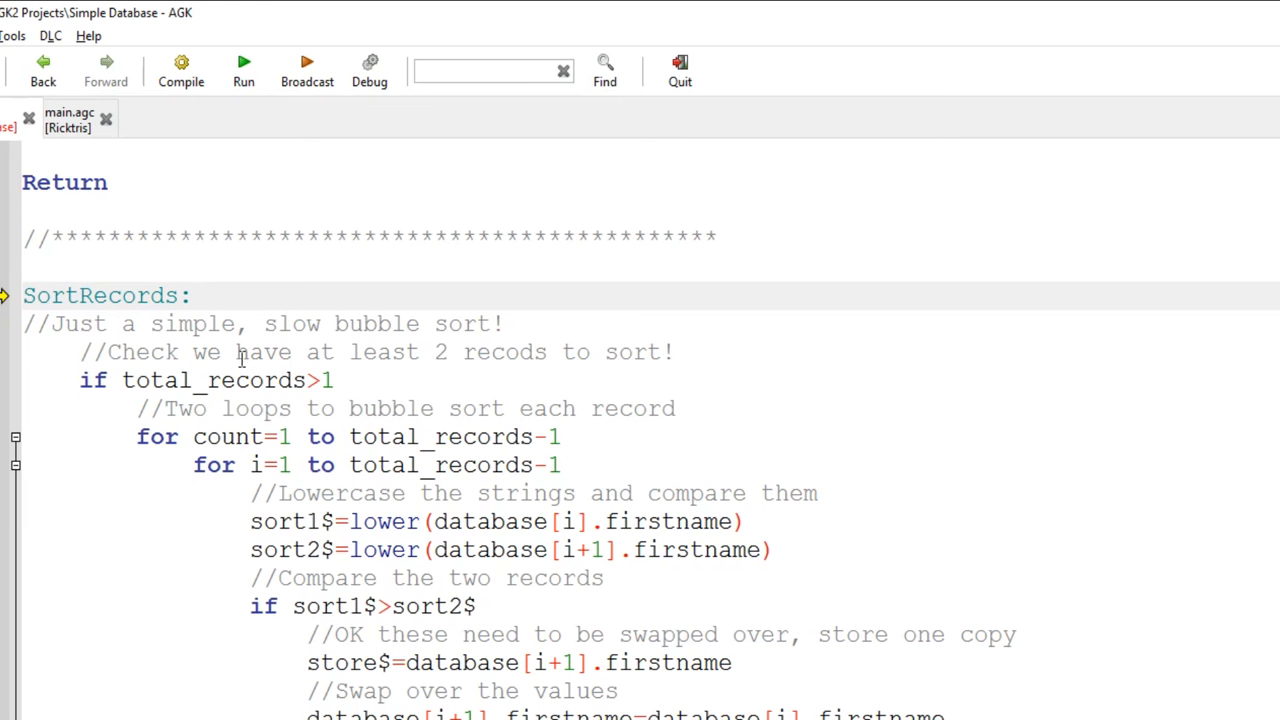
pyautogui.scroll(-3)
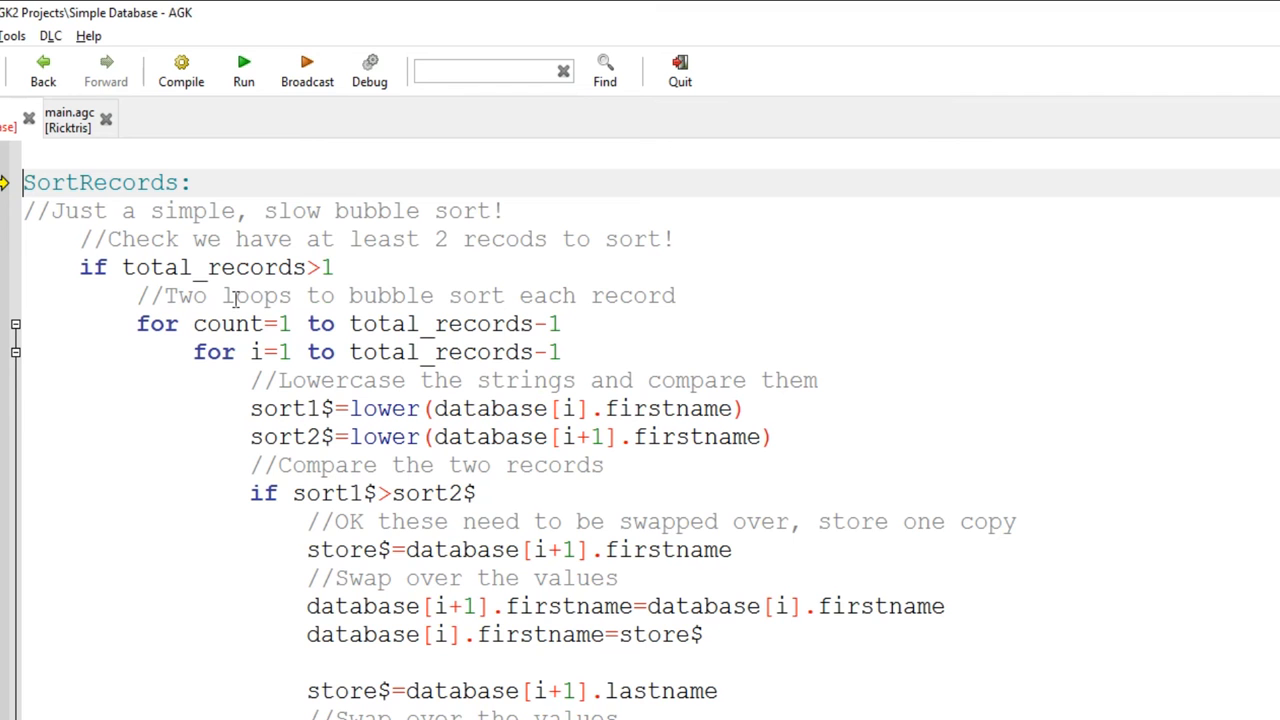
pyautogui.moveTo(740, 500)
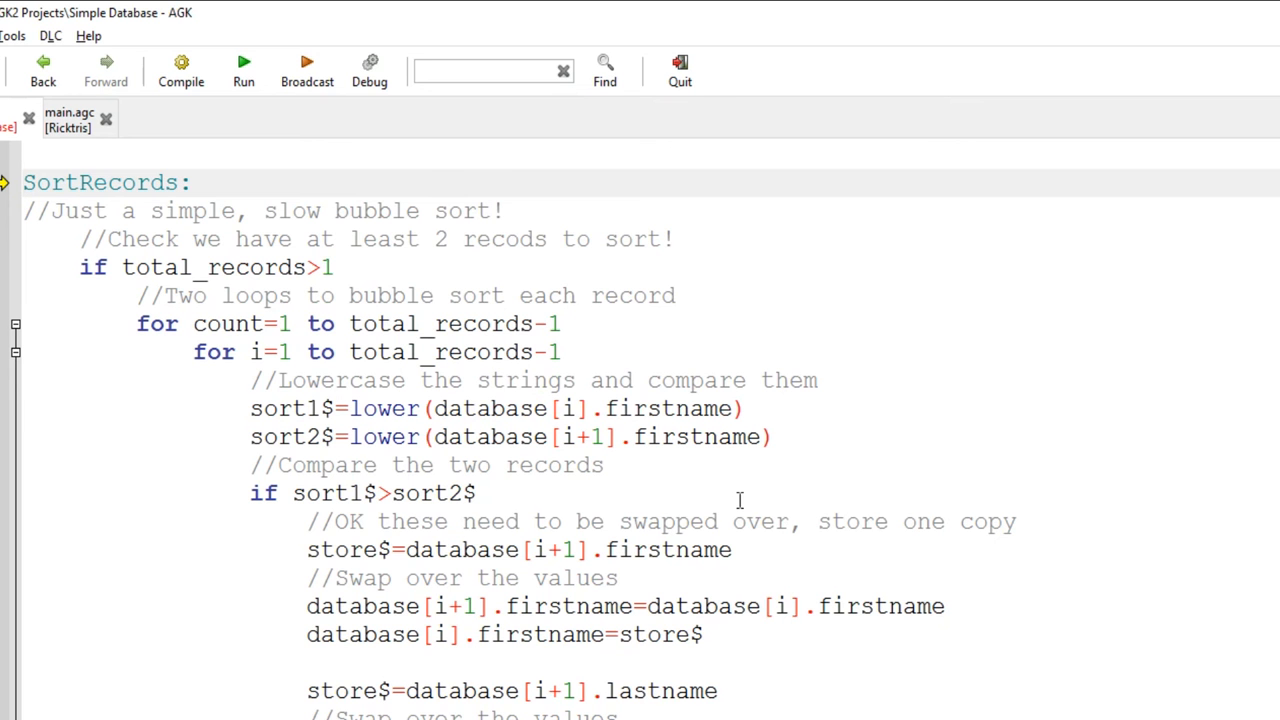
pyautogui.moveTo(276, 332)
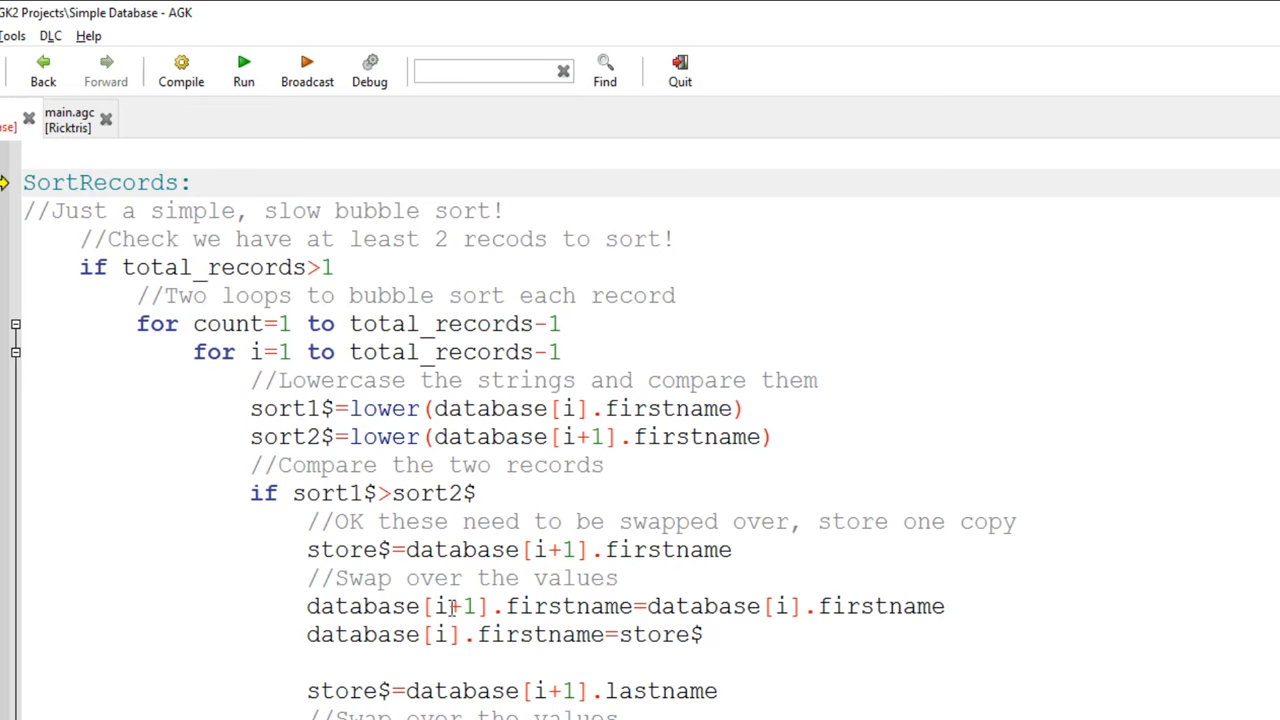
pyautogui.moveTo(548, 606)
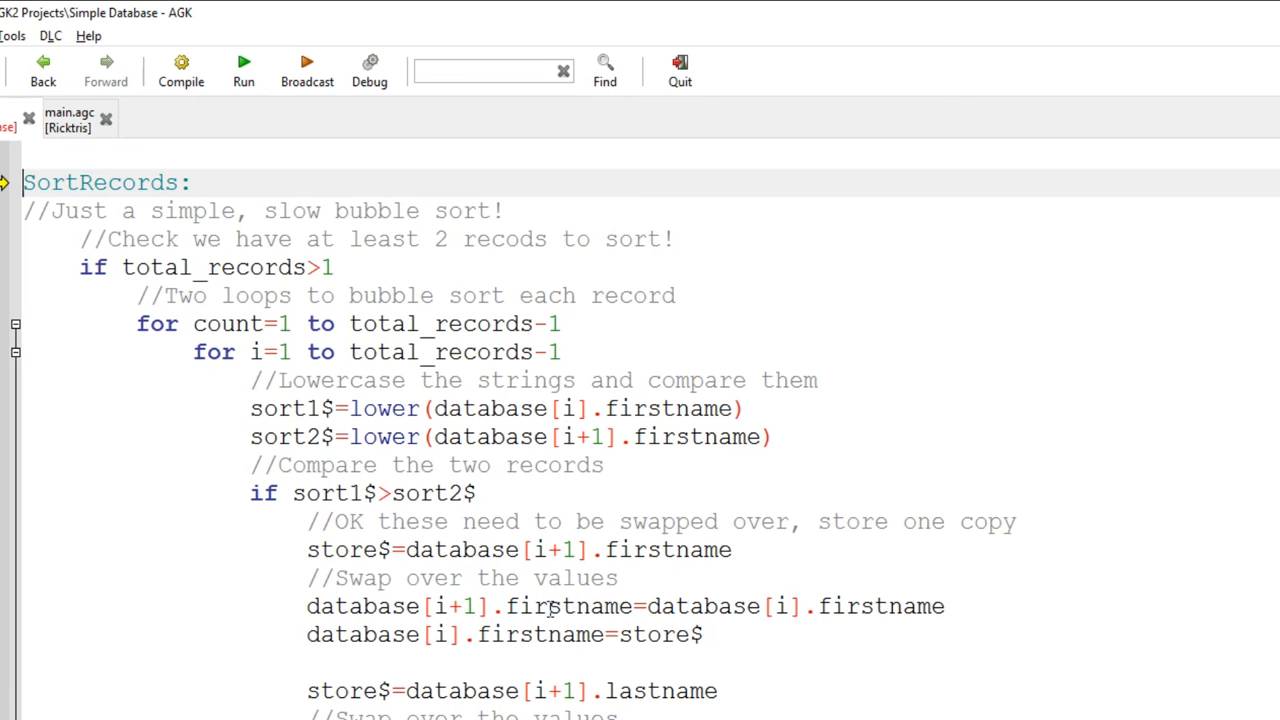
pyautogui.moveTo(784, 618)
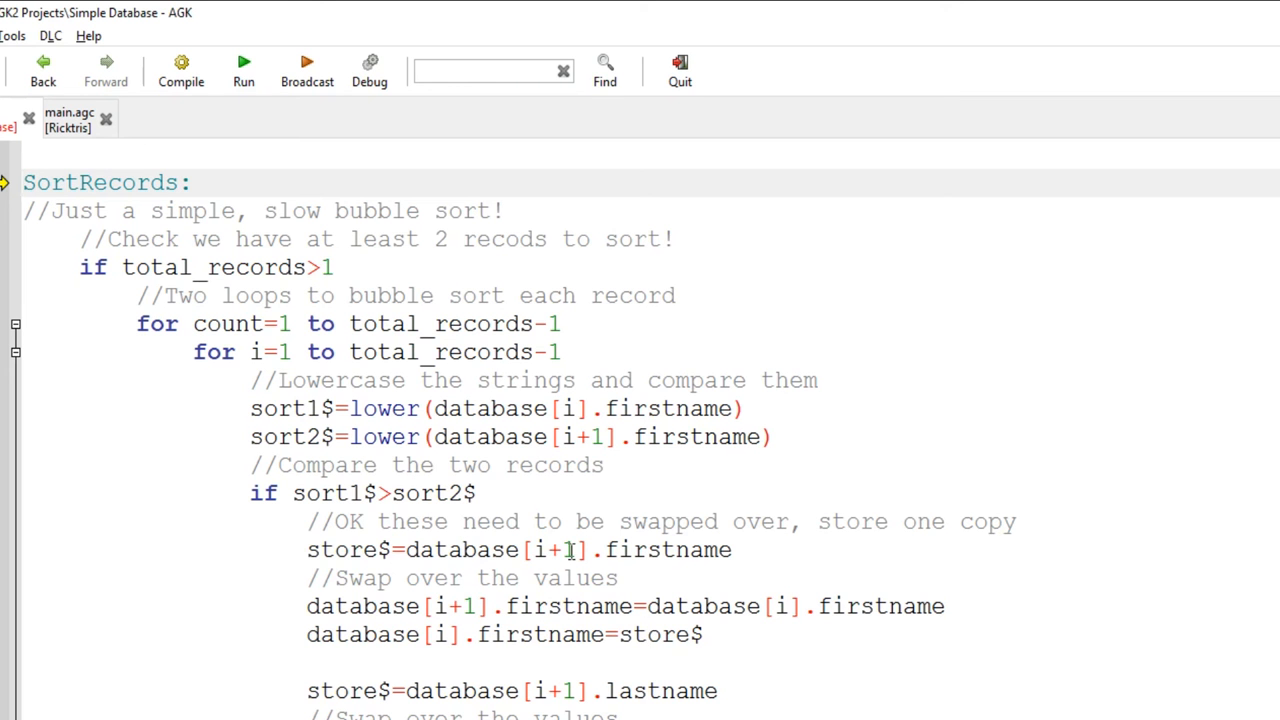
pyautogui.scroll(-3)
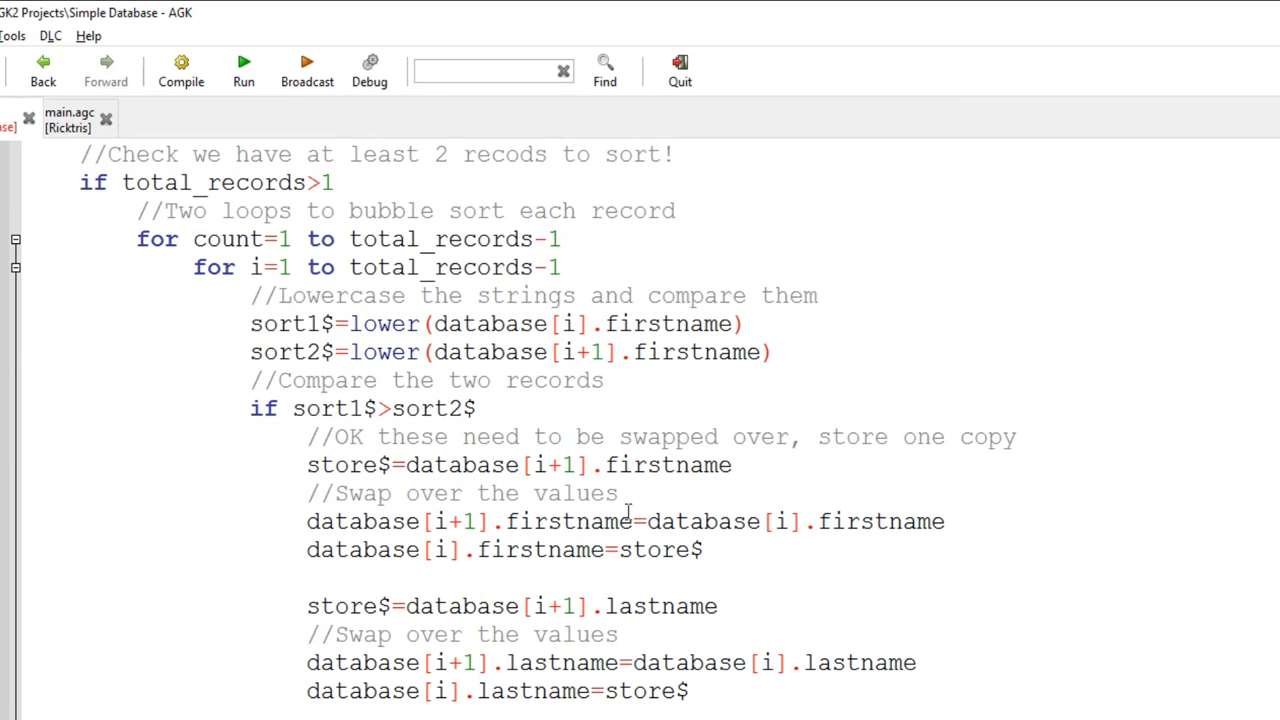
pyautogui.moveTo(644, 476)
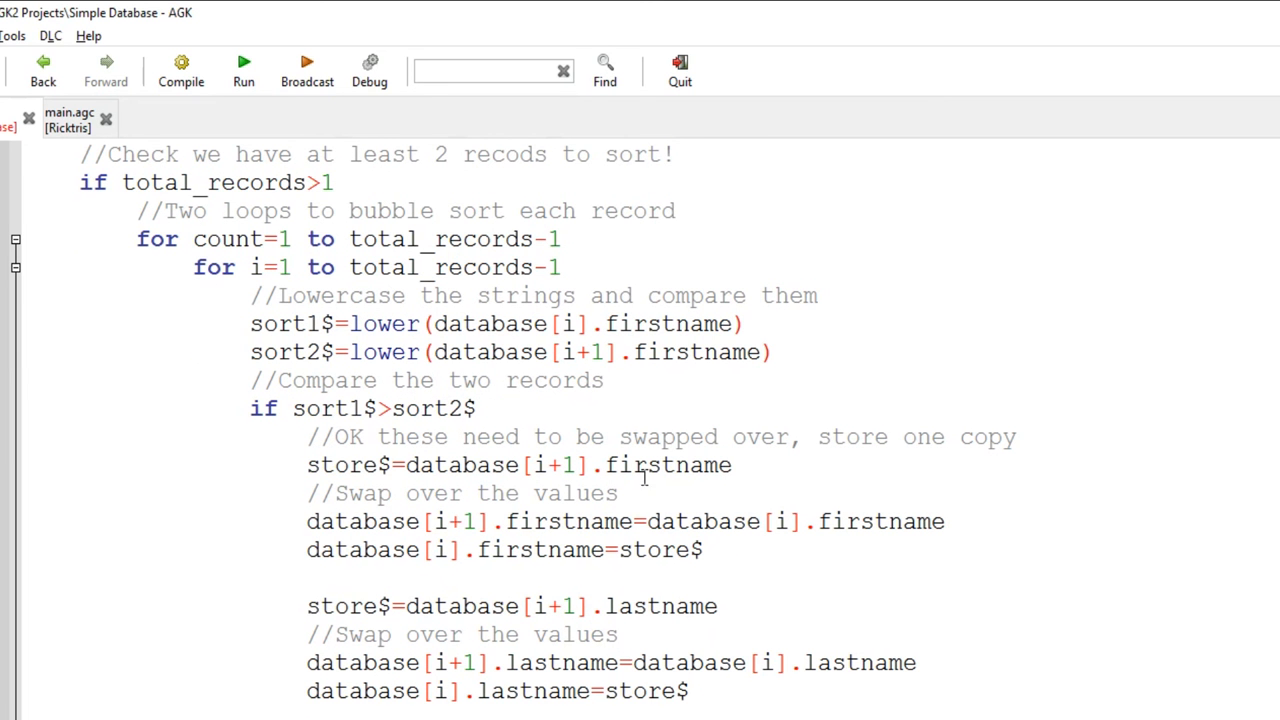
pyautogui.moveTo(644, 478)
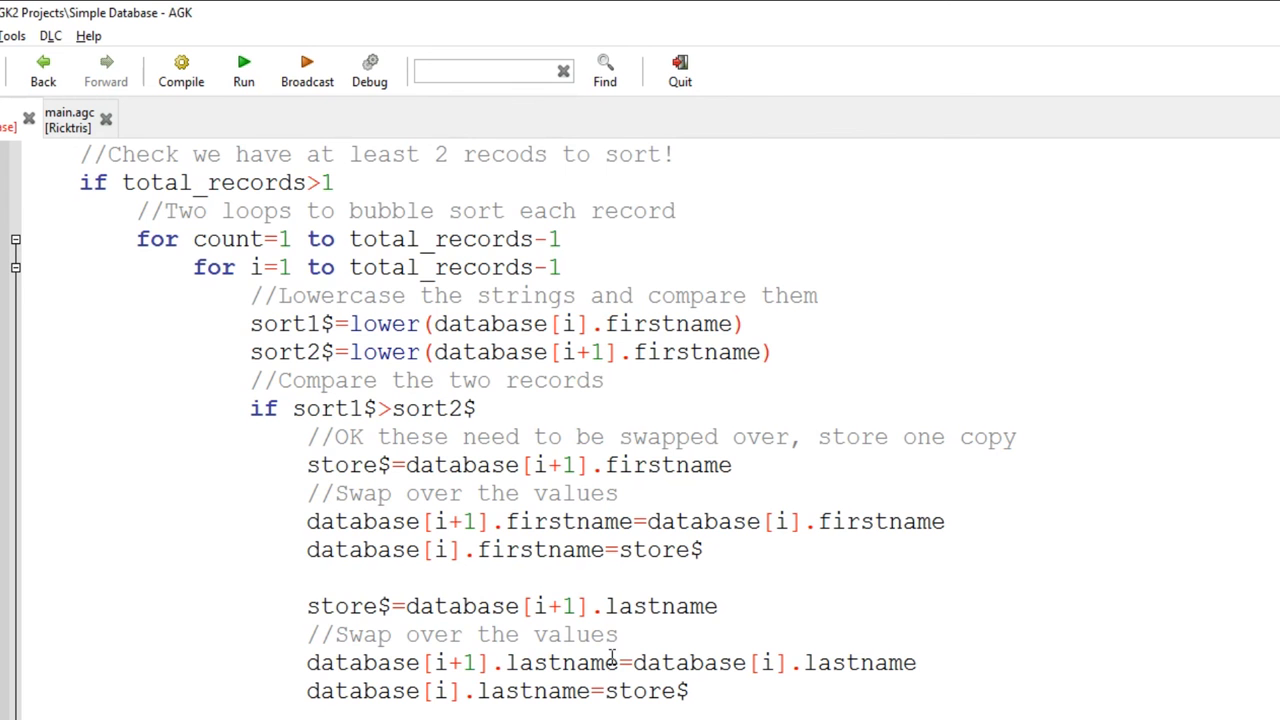
pyautogui.scroll(-3)
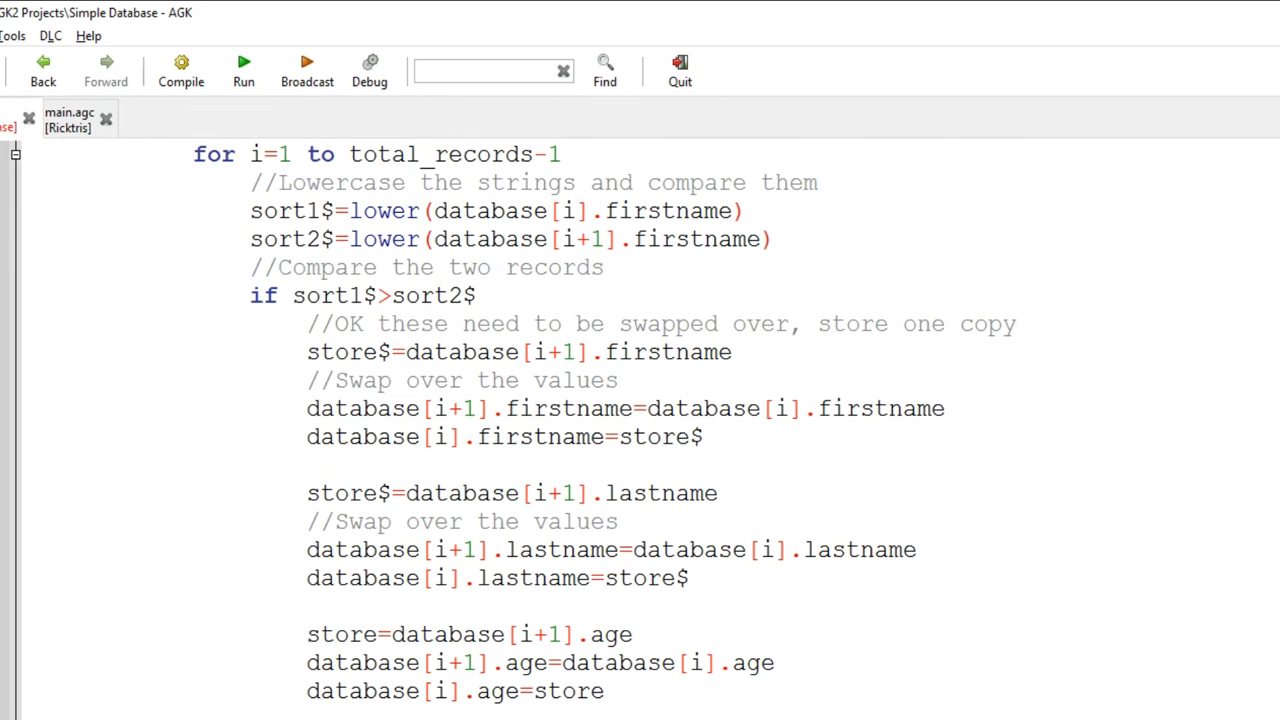
pyautogui.scroll(-3)
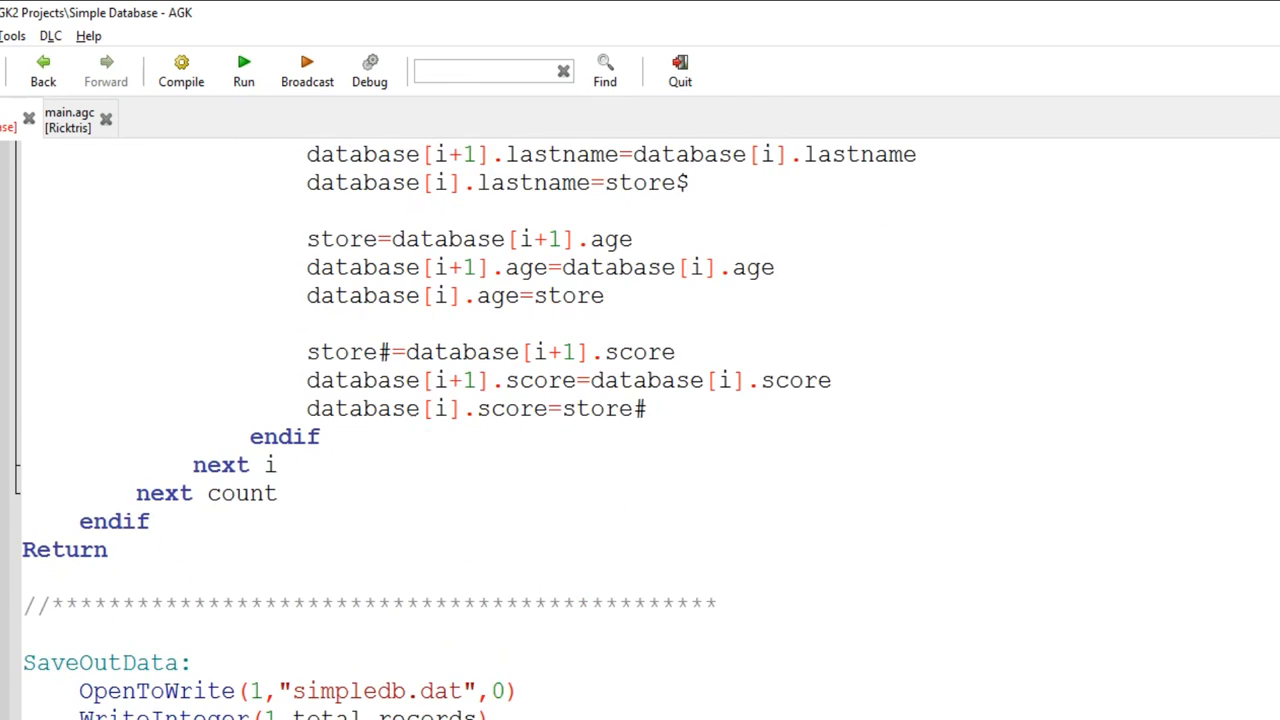
pyautogui.scroll(-3)
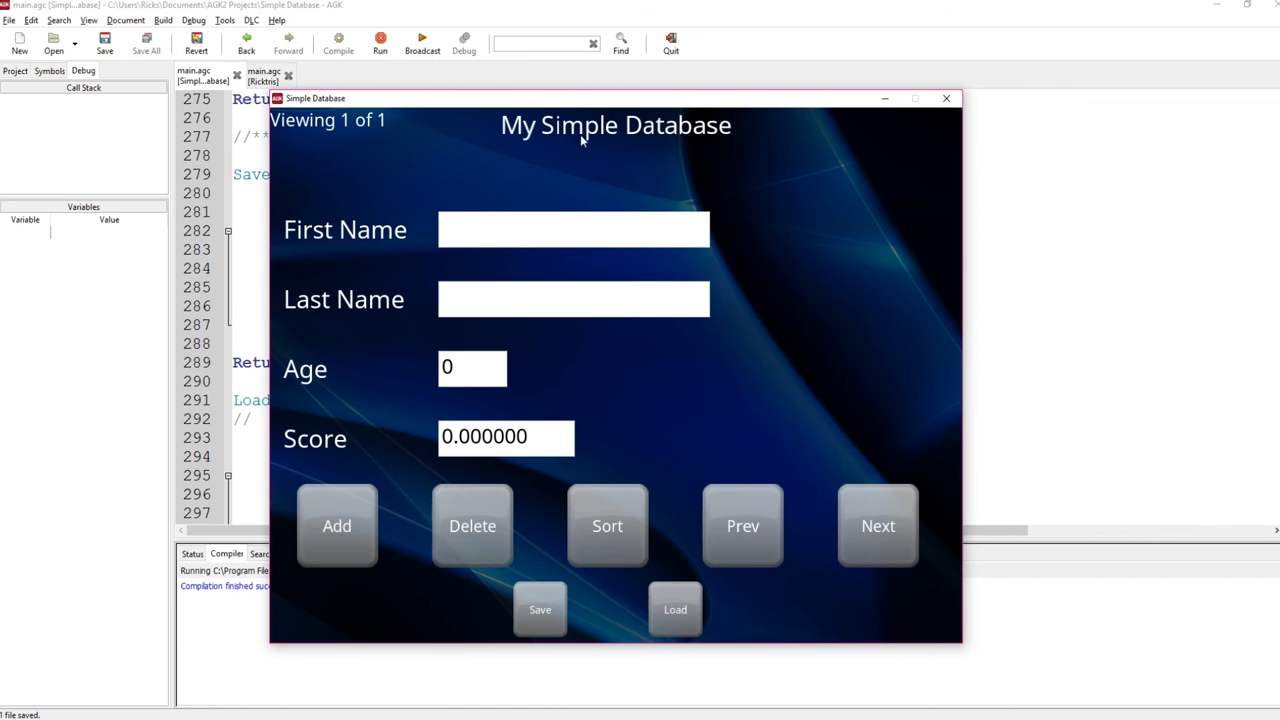
# Step: Add first-name records Rick, Dave, John and others into the running database app
pyautogui.click(572, 228)
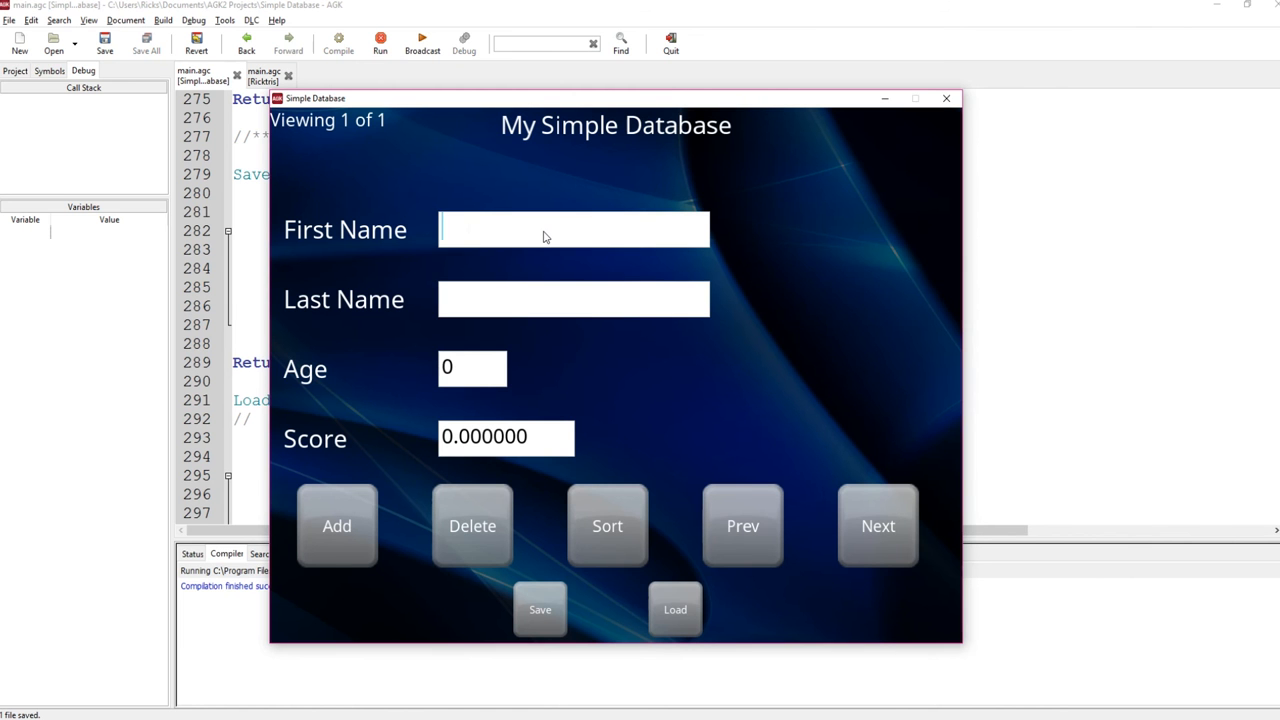
pyautogui.write('Rick')
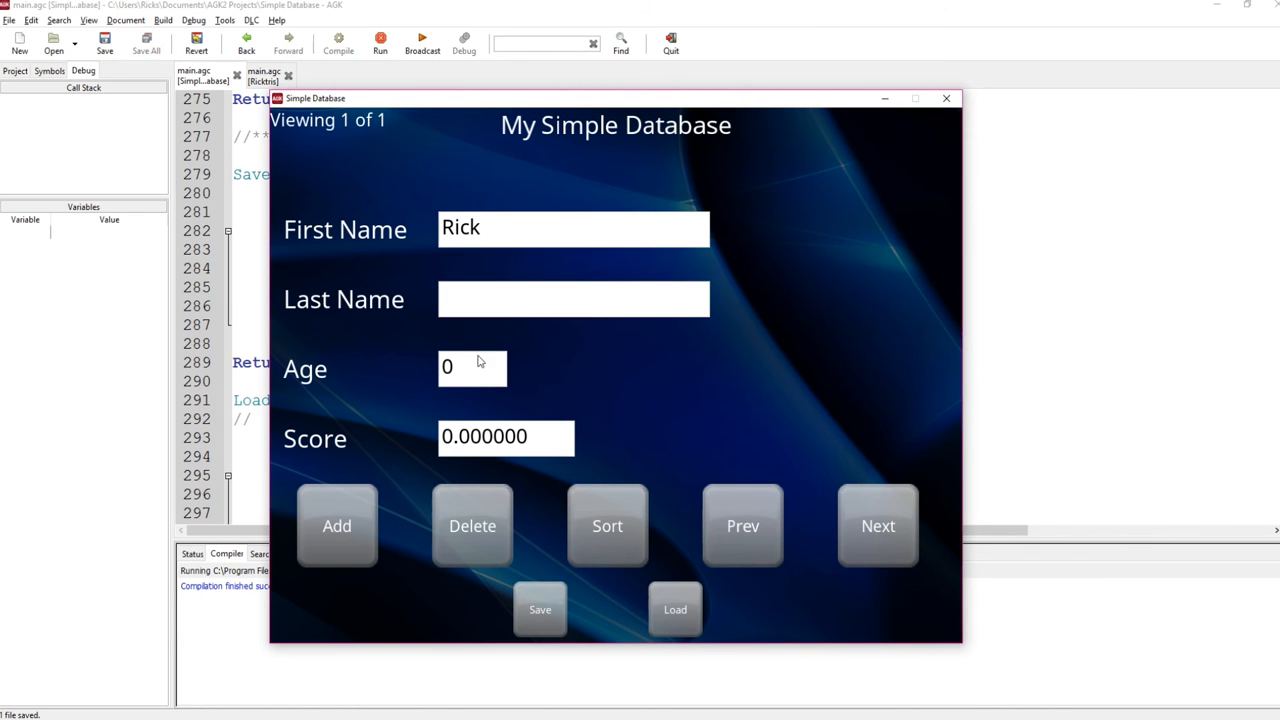
pyautogui.click(336, 524)
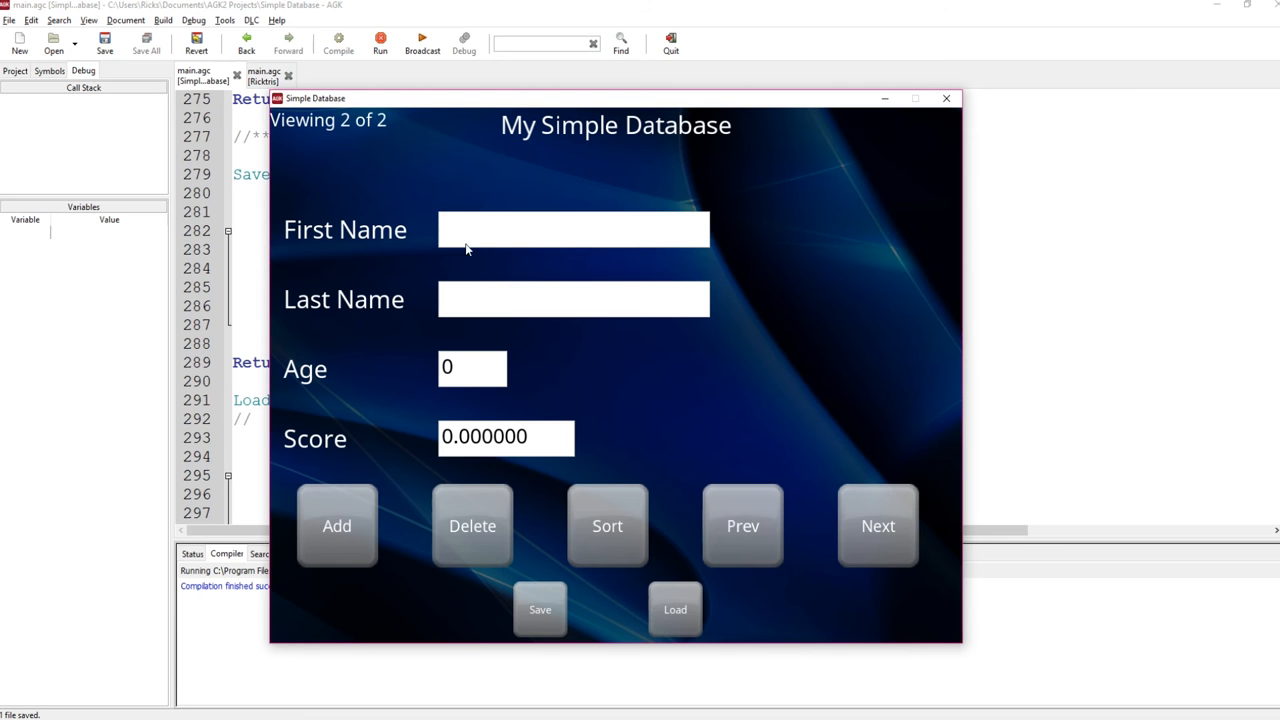
pyautogui.write('Dave')
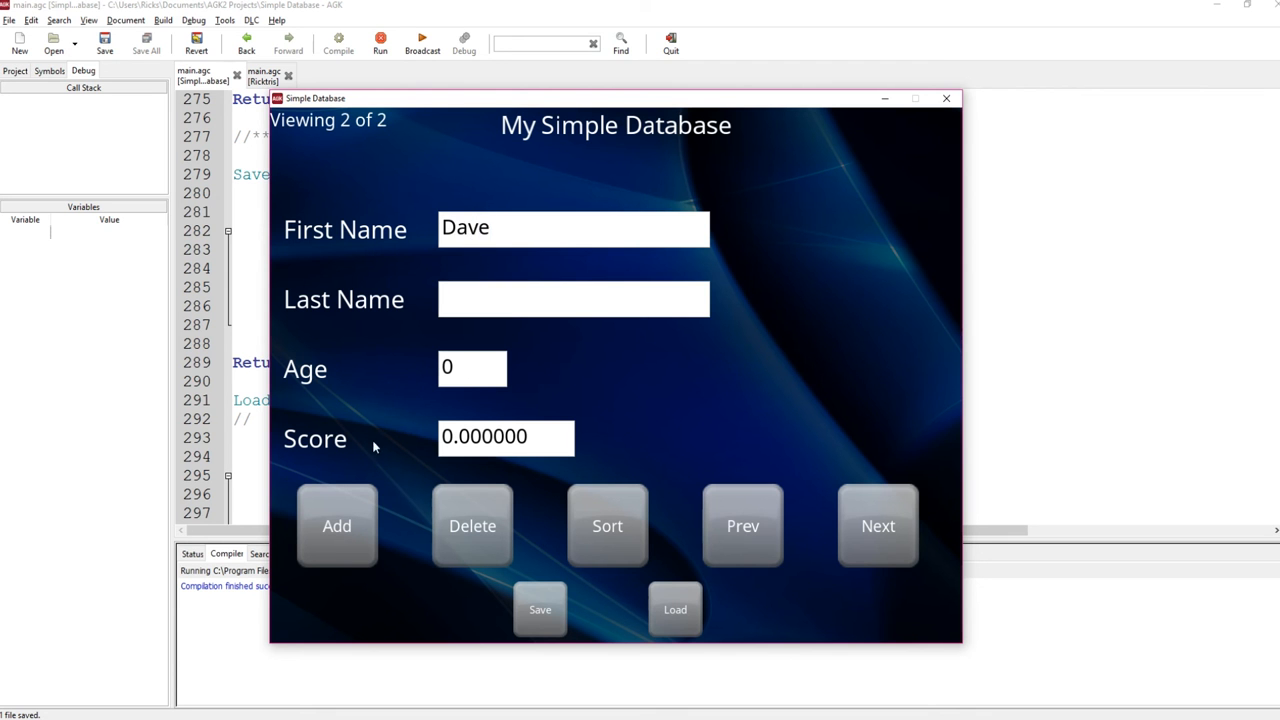
pyautogui.write('Be')
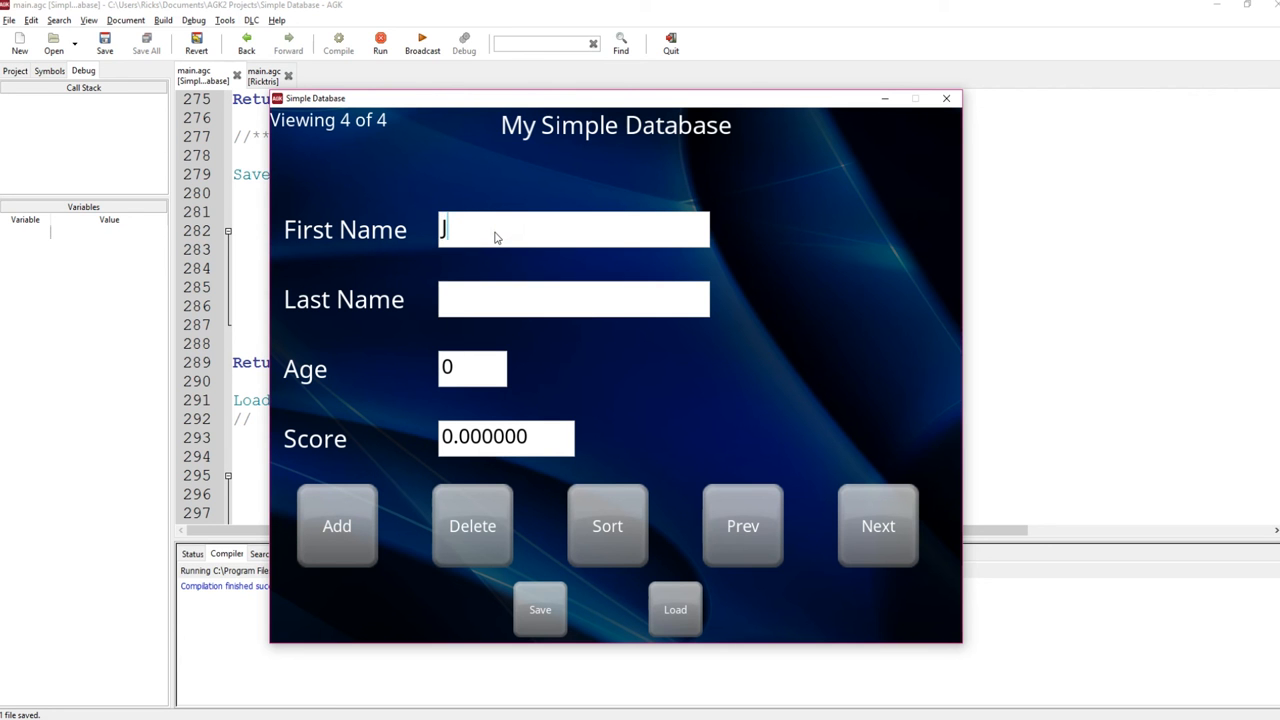
pyautogui.write('ohn')
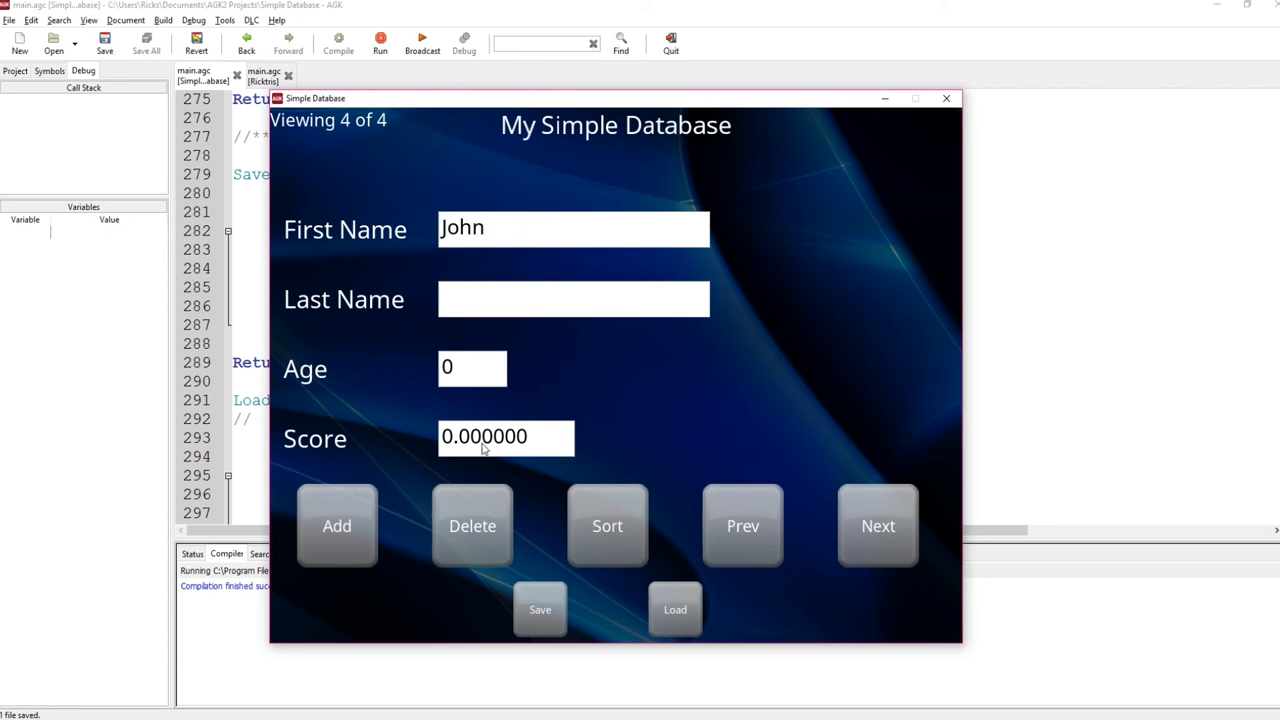
pyautogui.click(744, 524)
pyautogui.write('Andr')
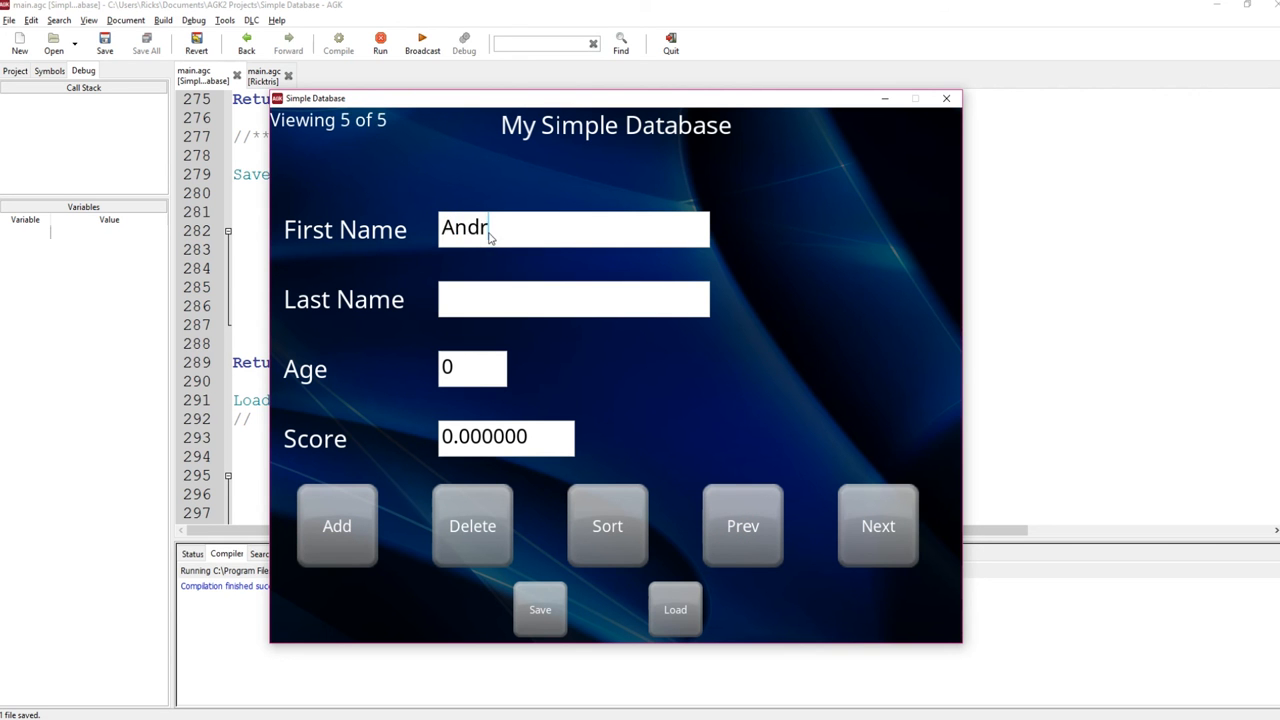
# Step: Step back to the previous record and sort the records by first name
pyautogui.click(744, 524)
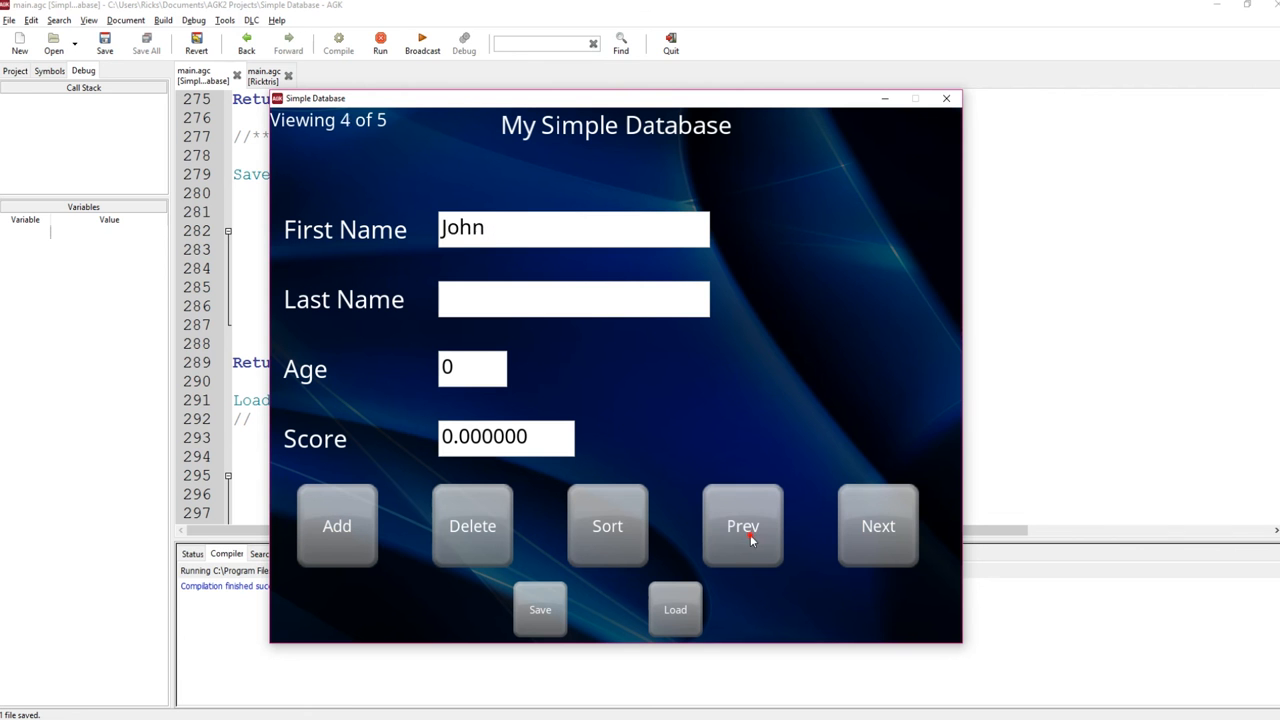
pyautogui.click(876, 524)
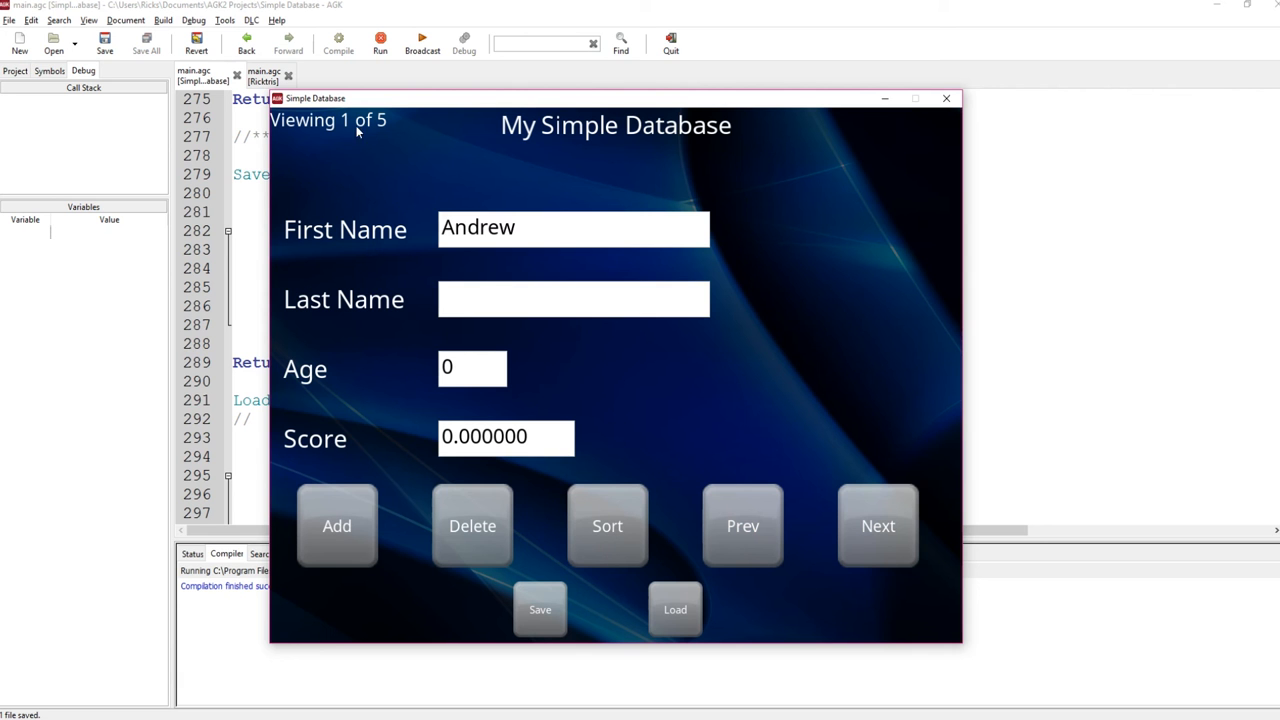
# Step: Browse forward through the sorted records, save them, and close the running app
pyautogui.click(878, 524)
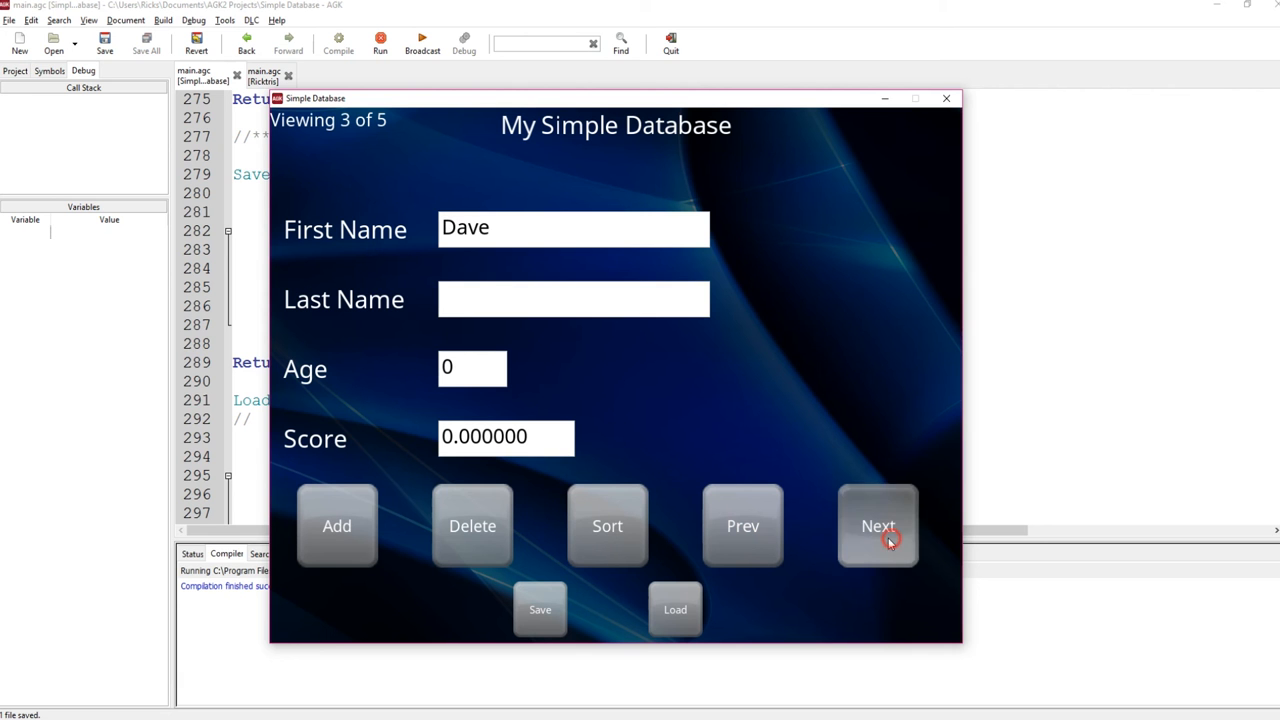
pyautogui.click(876, 524)
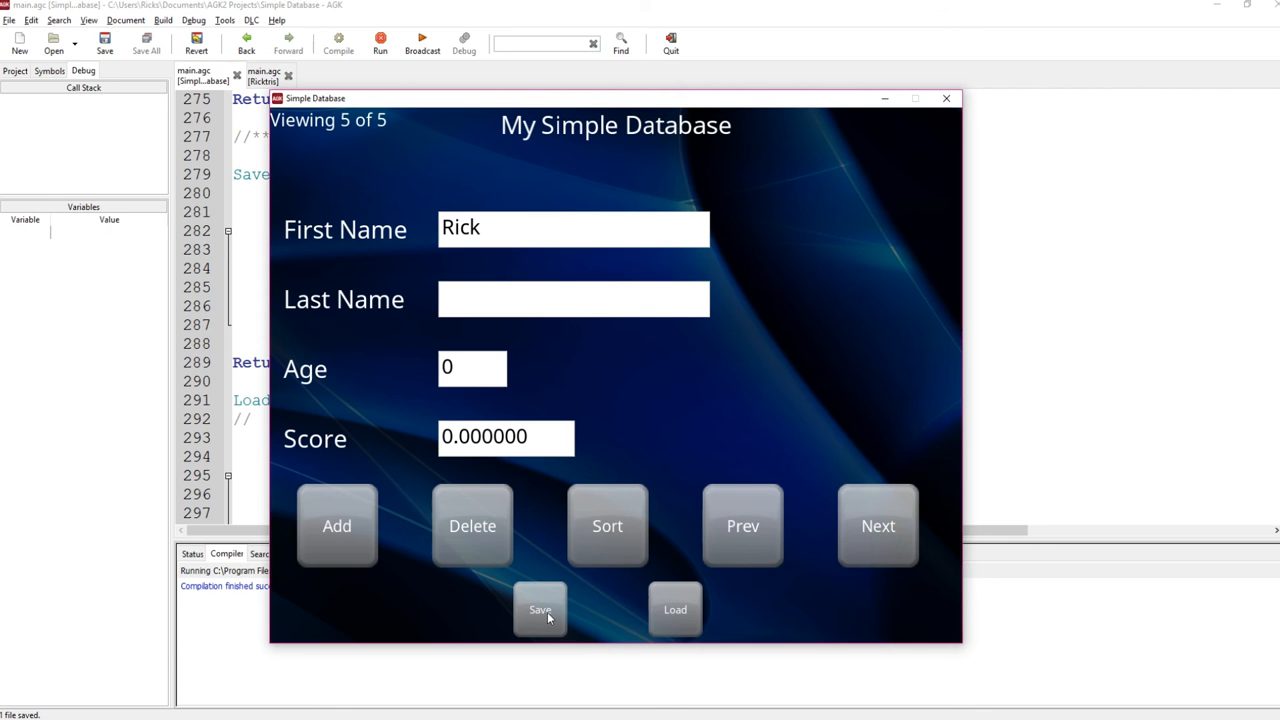
pyautogui.moveTo(540, 610)
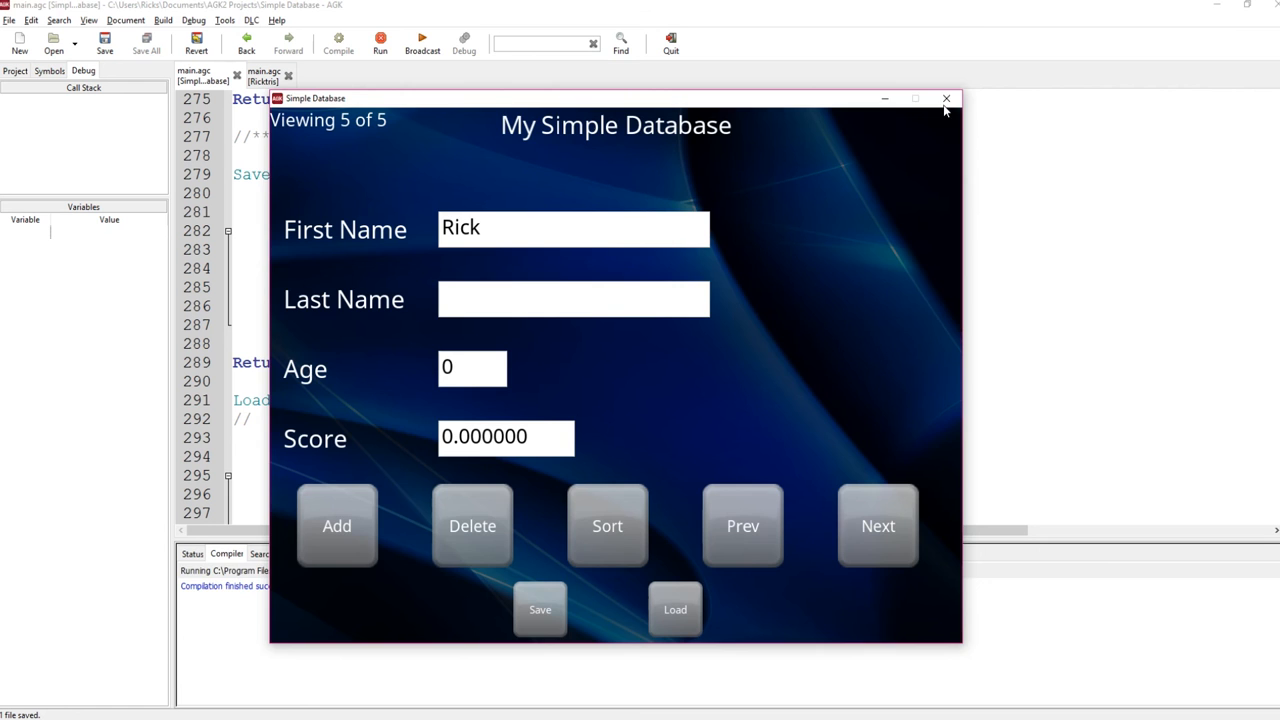
pyautogui.click(944, 98)
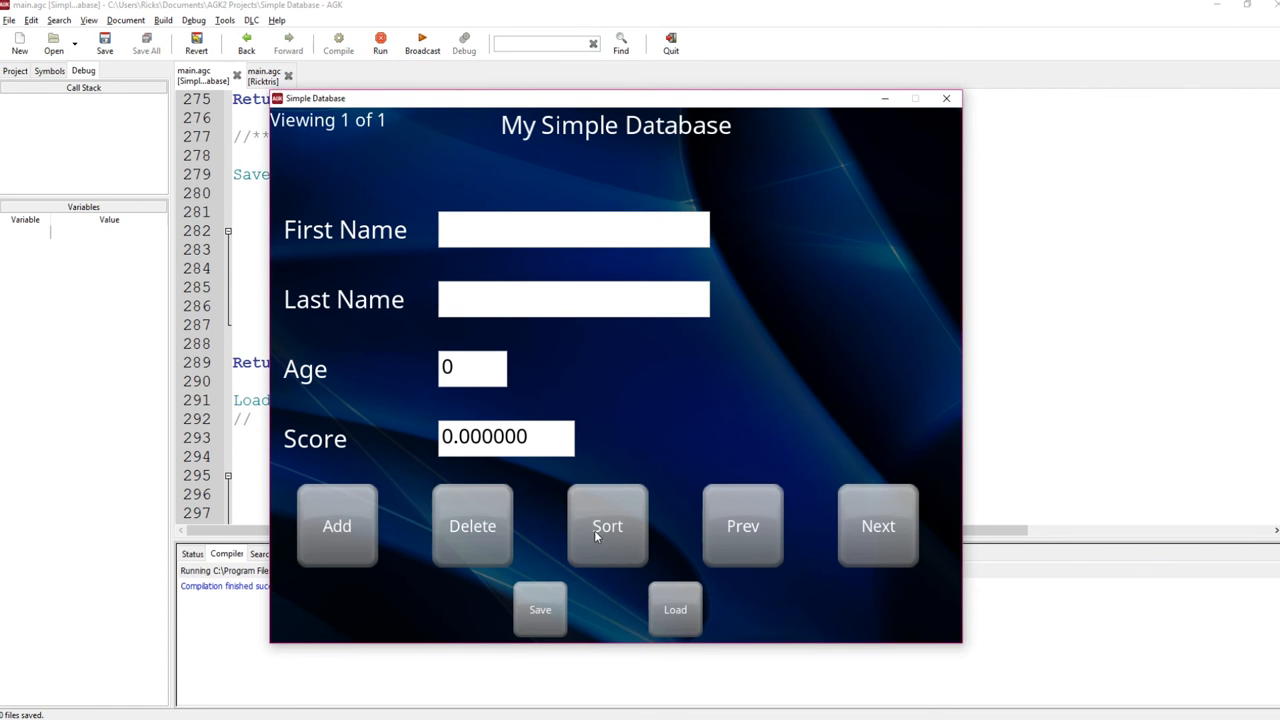
# Step: In the restarted app, load the saved records from file, browse them, and close the app
pyautogui.click(876, 524)
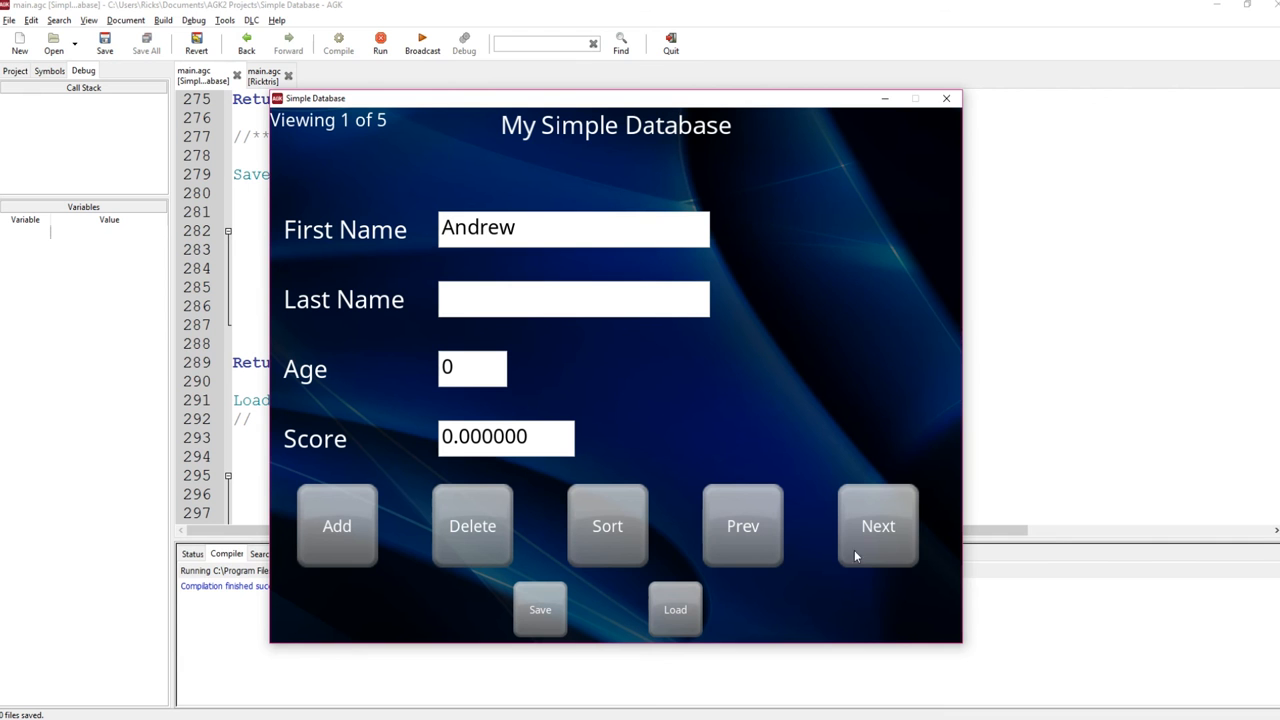
pyautogui.click(876, 524)
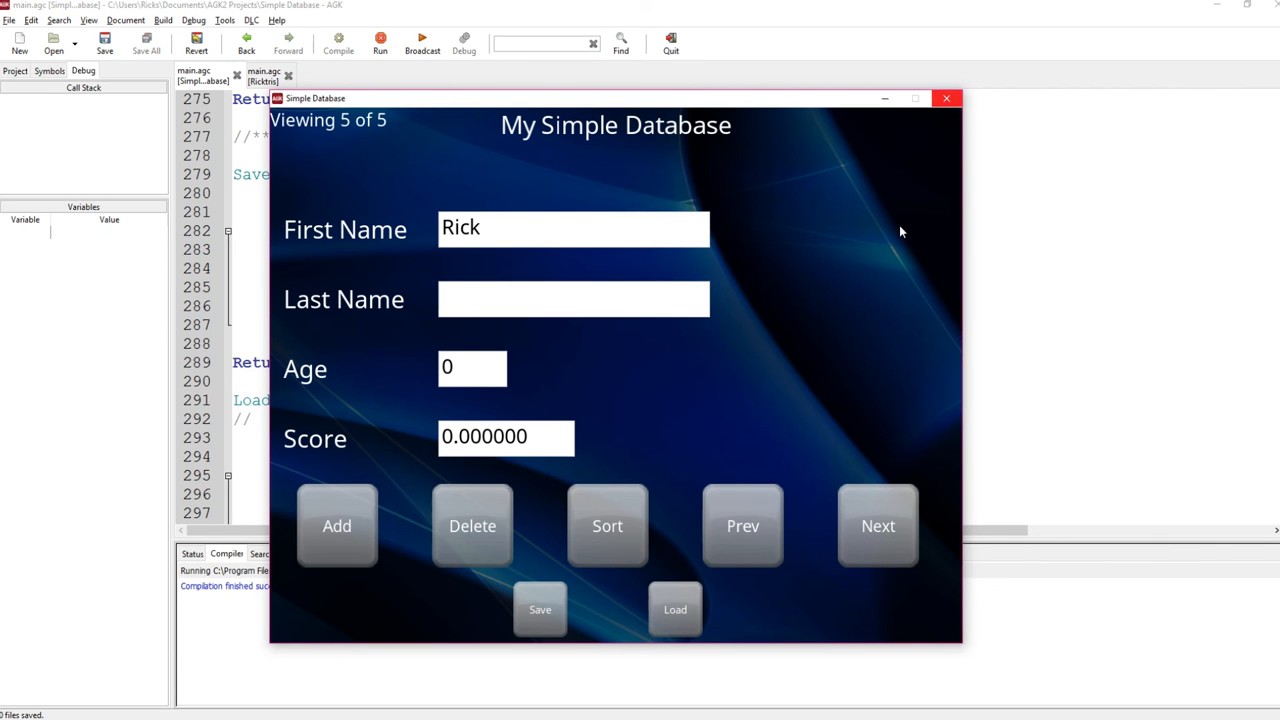
pyautogui.click(944, 98)
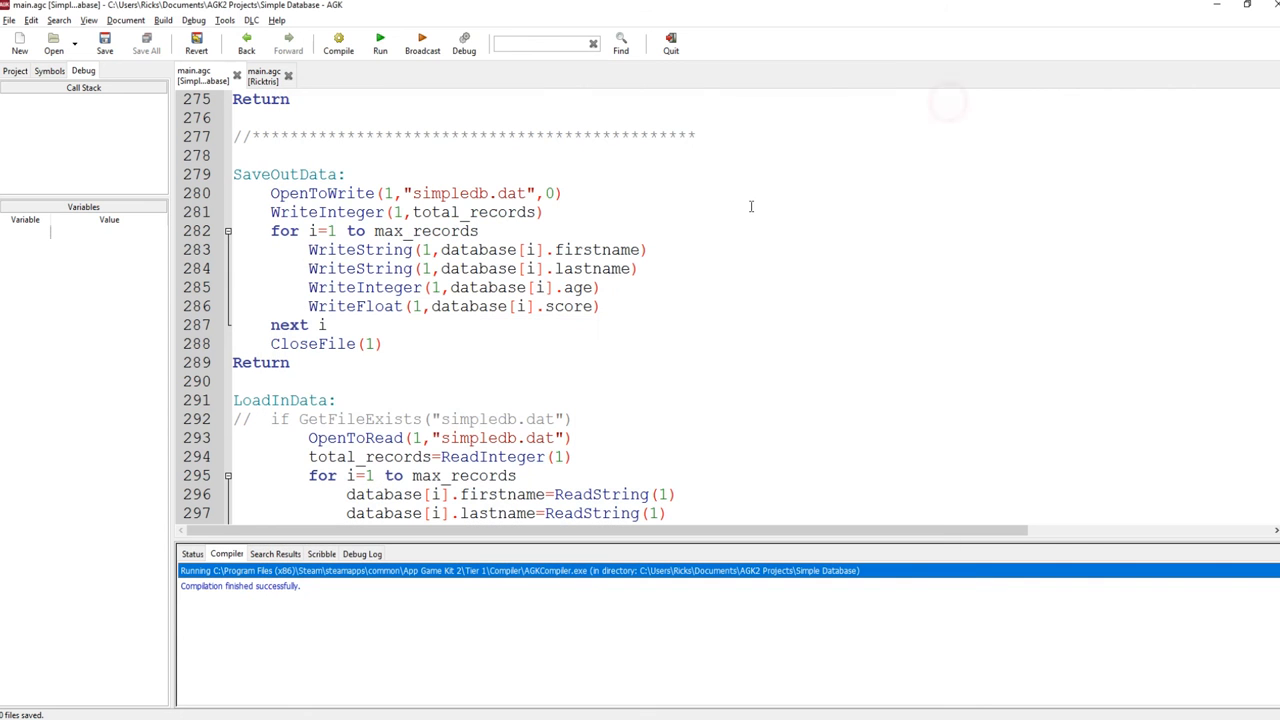
pyautogui.moveTo(1100, 264)
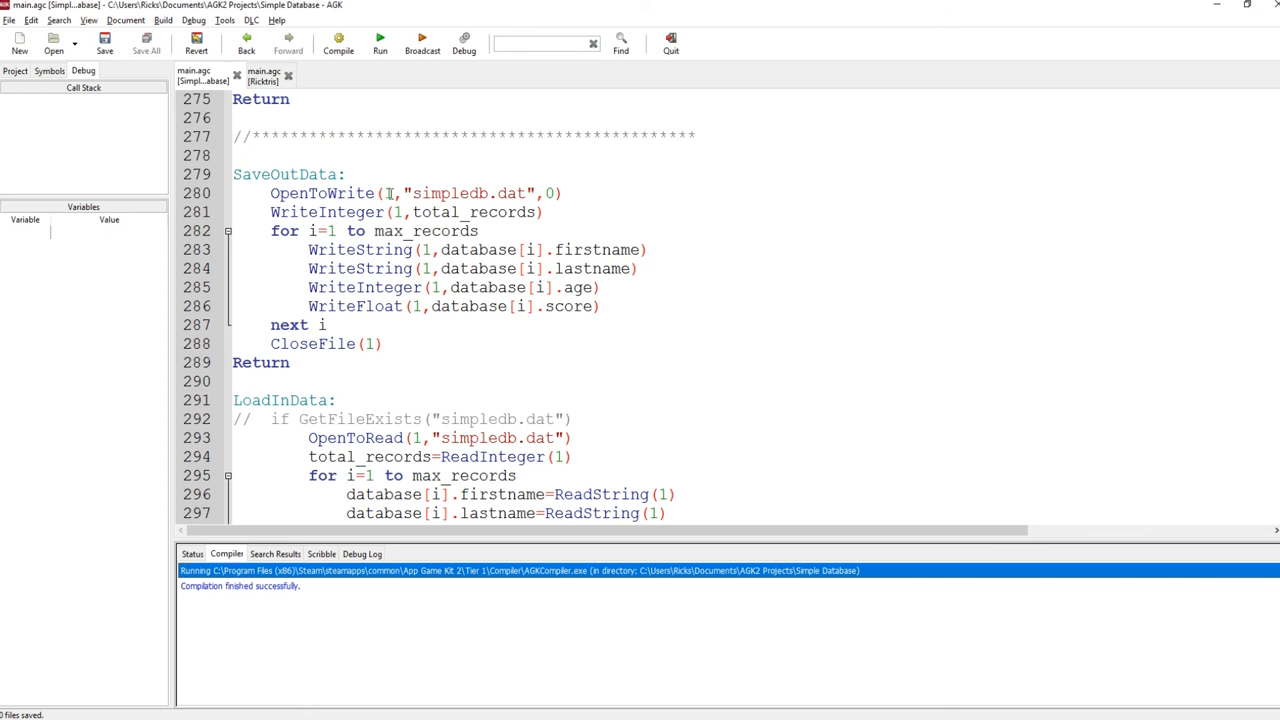
pyautogui.moveTo(484, 192)
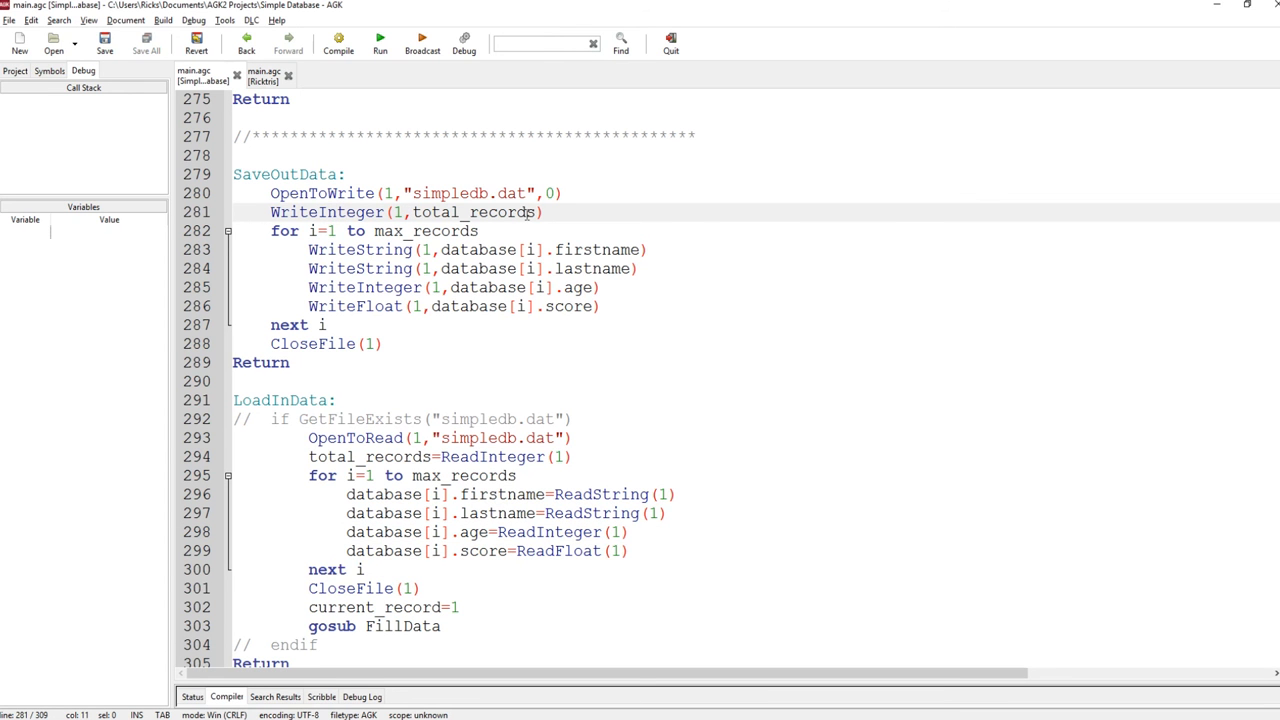
pyautogui.click(338, 212)
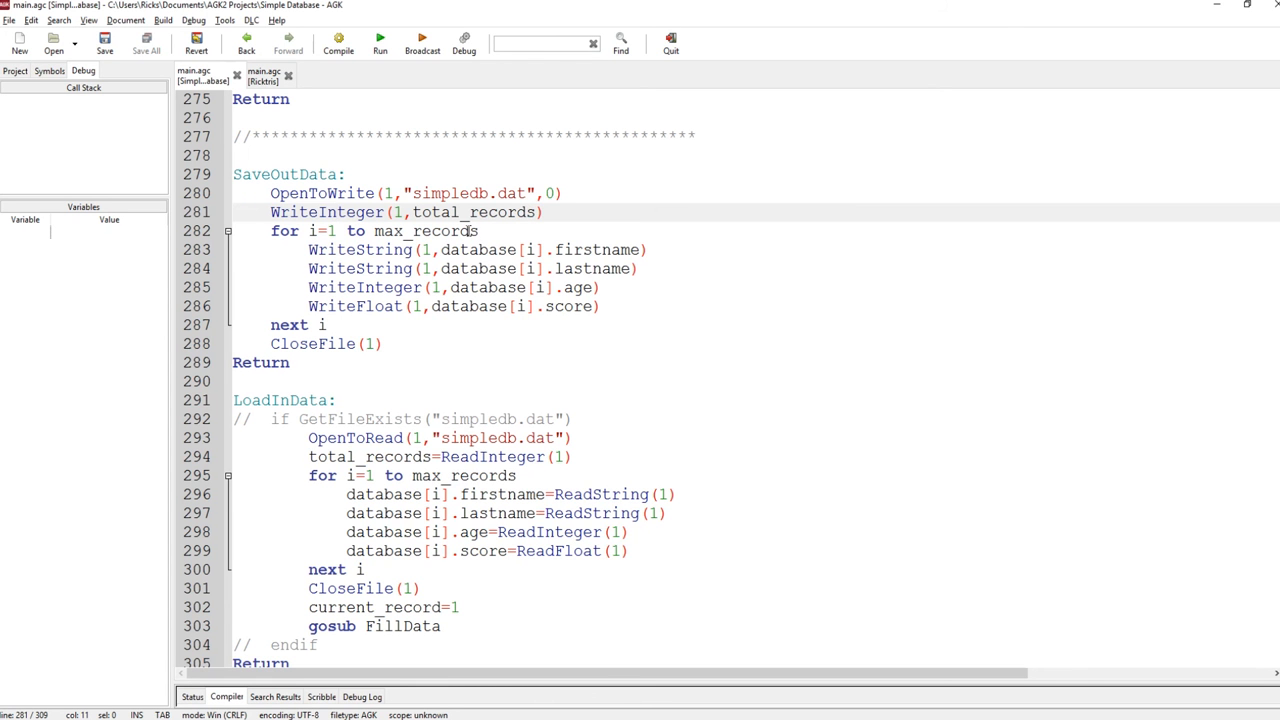
pyautogui.moveTo(400, 302)
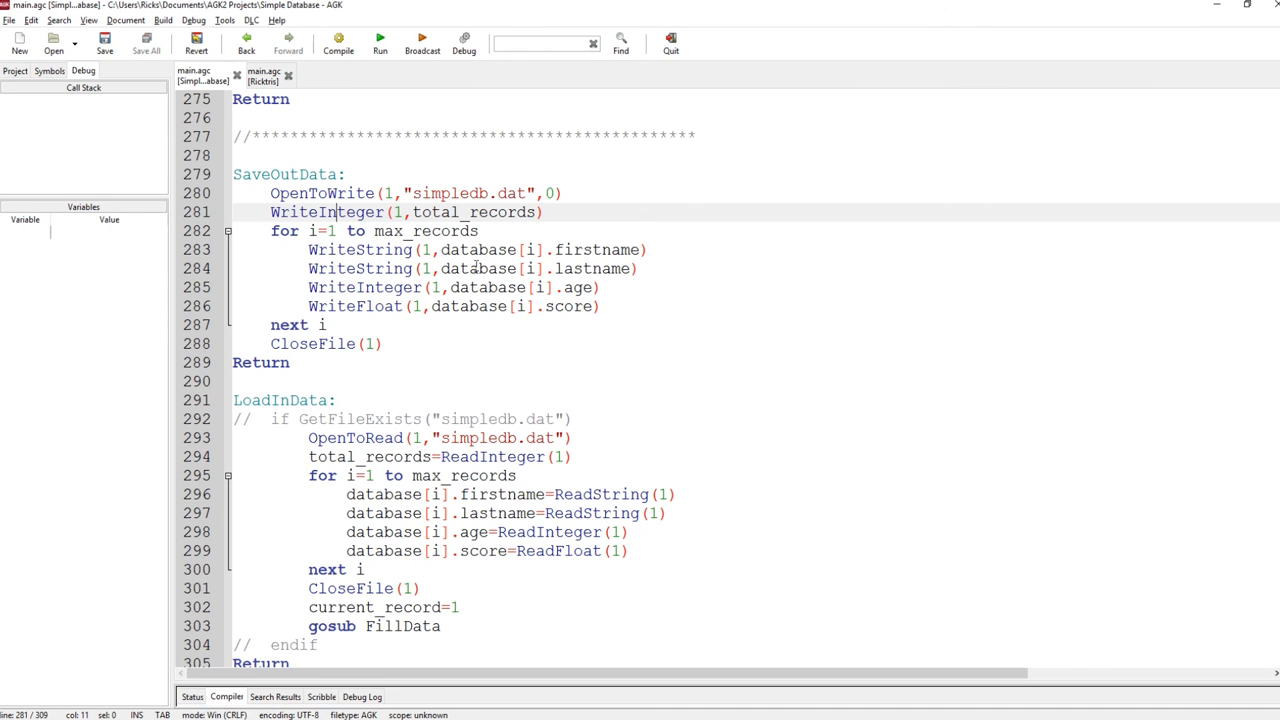
pyautogui.moveTo(432, 312)
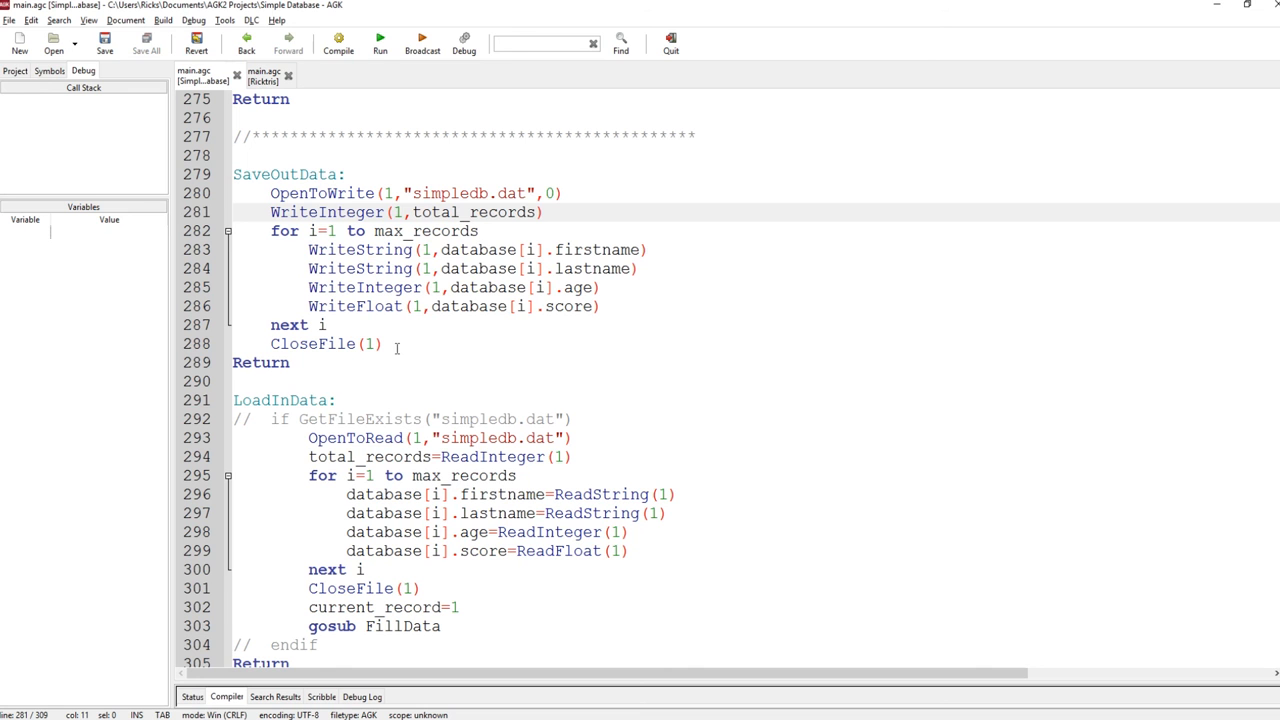
pyautogui.click(336, 212)
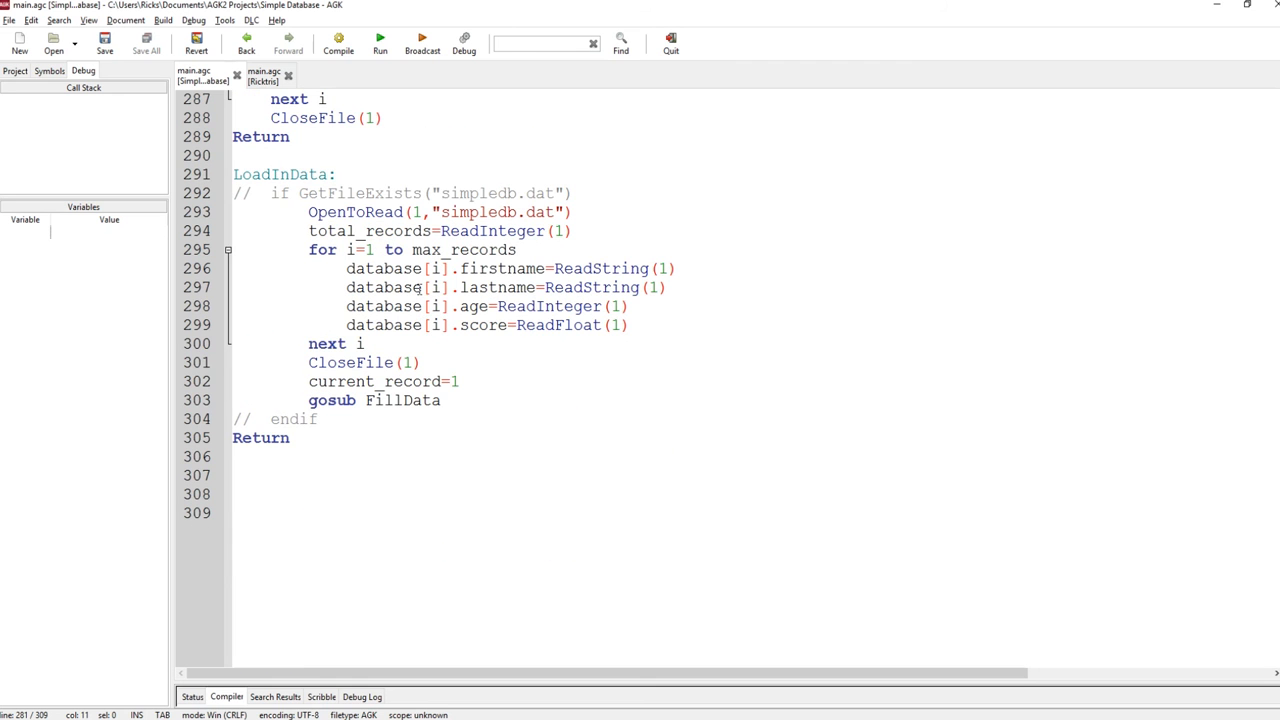
# Step: Uncomment the if GetFileExists / endif block in LoadInData so simpledb.dat loads only when it exists
pyautogui.click(294, 192)
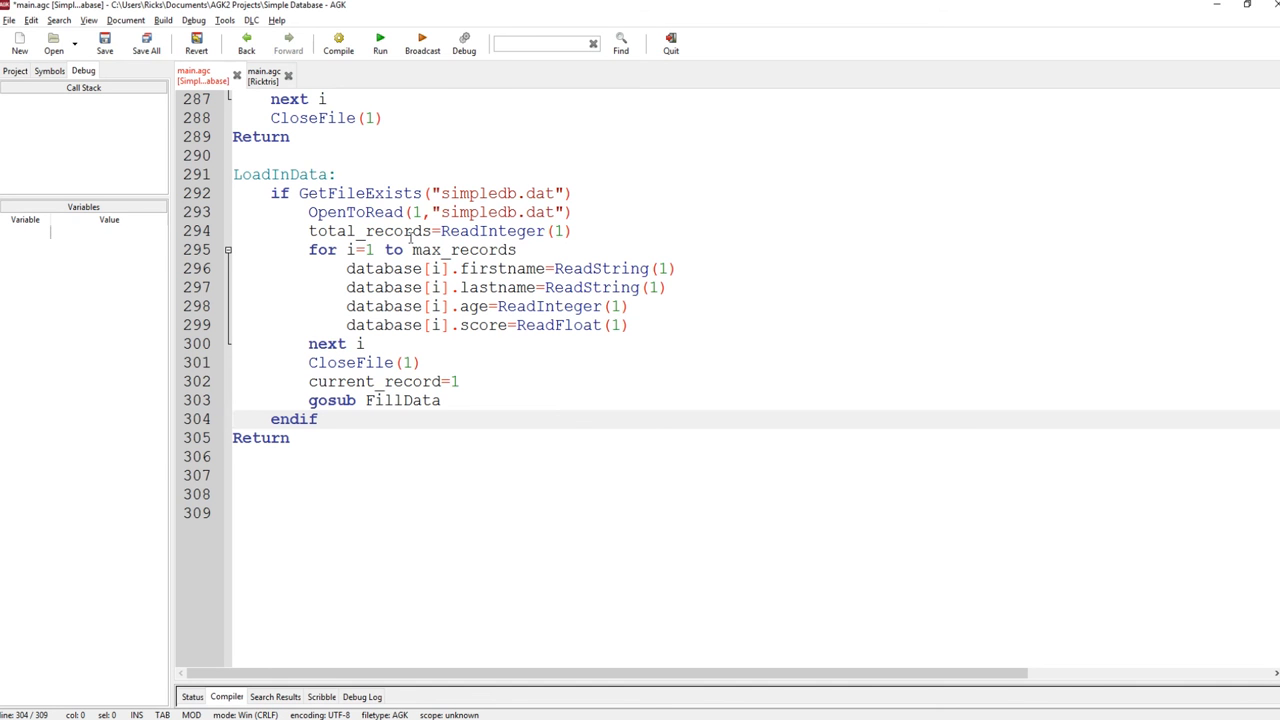
pyautogui.moveTo(410, 236)
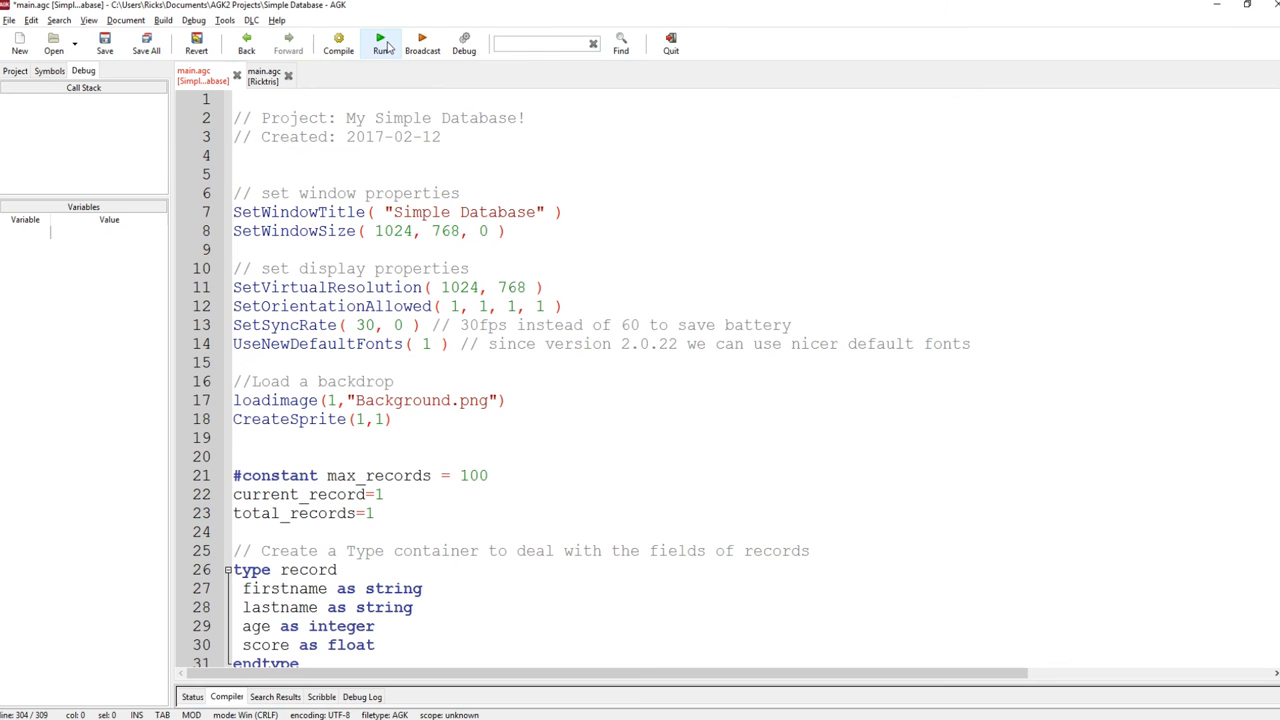
pyautogui.moveTo(380, 42)
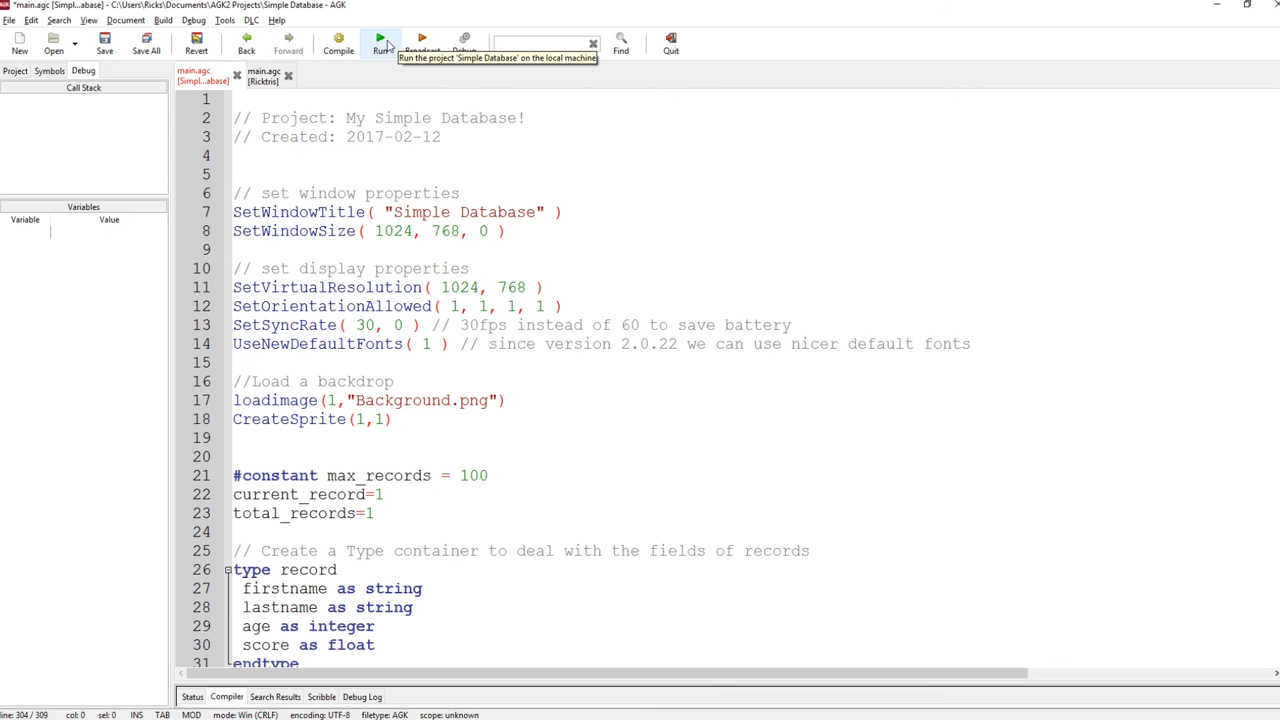